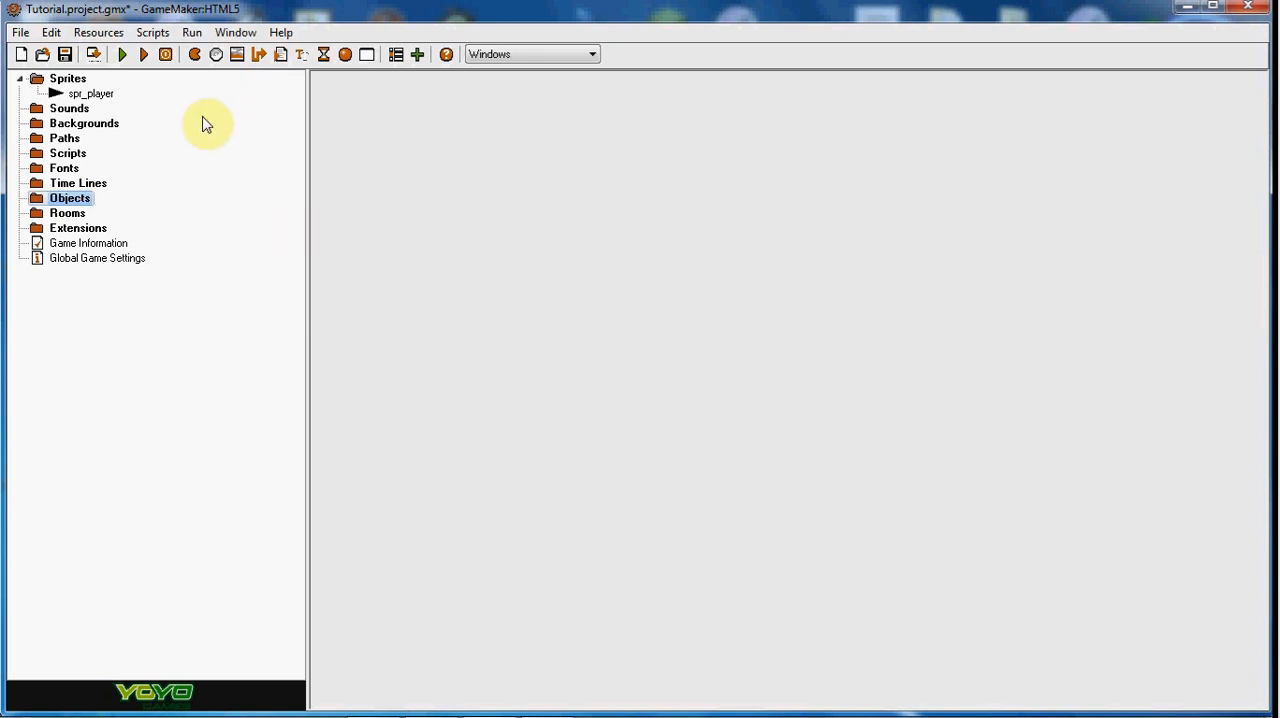
Step: Inspect spr_player's single 32x32 frame, a black right-pointing triangle, in the Image Editor
{"action": "left_click", "coordinate": [78, 184]}
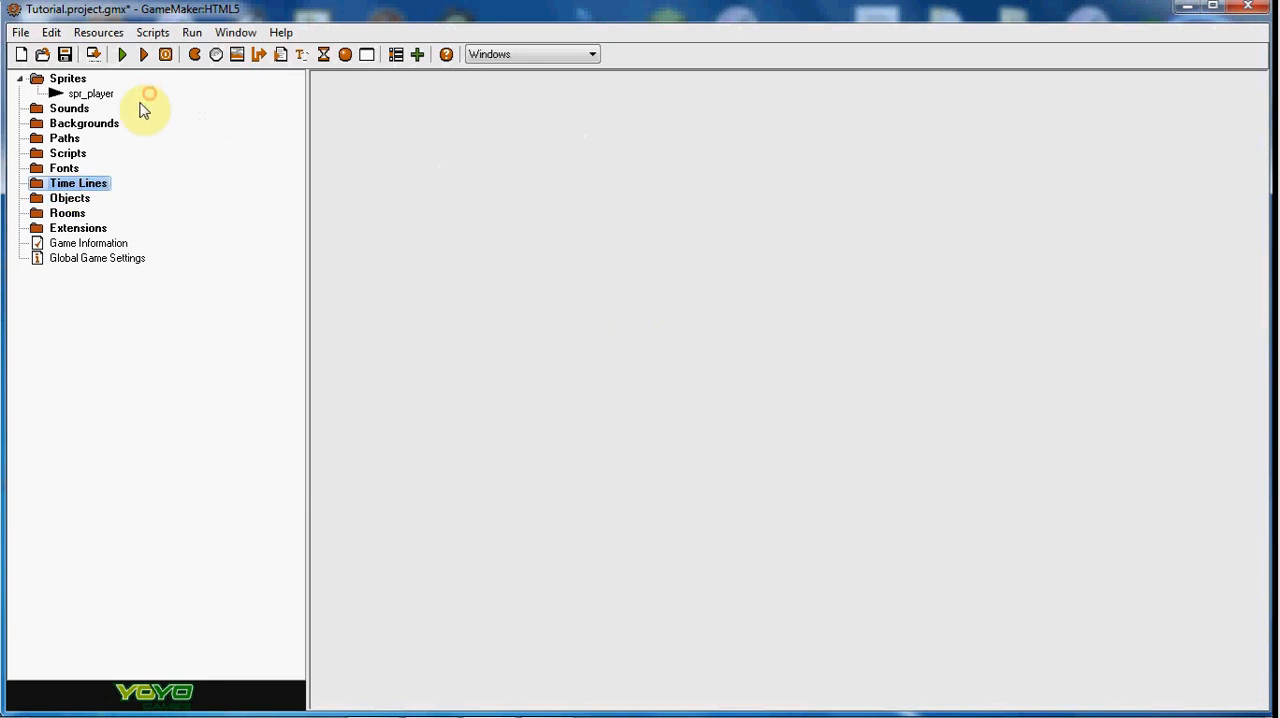
{"action": "double_click", "coordinate": [90, 92]}
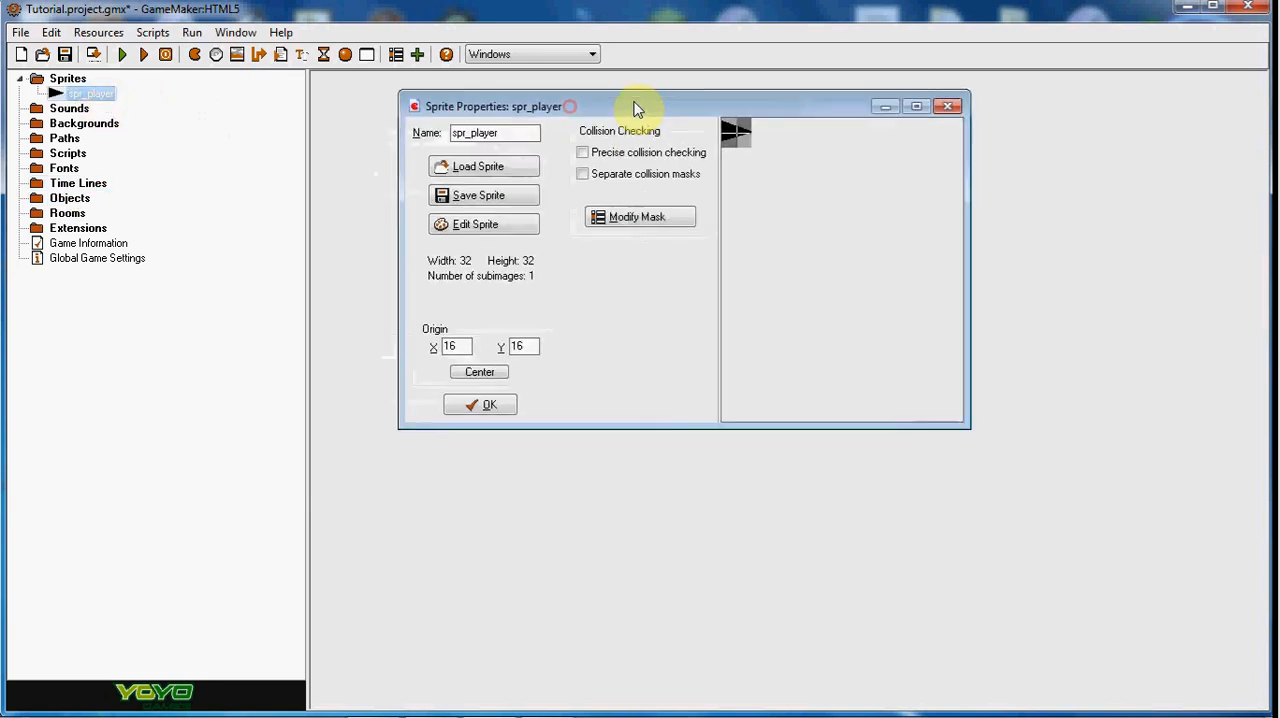
{"action": "mouse_move", "coordinate": [800, 308]}
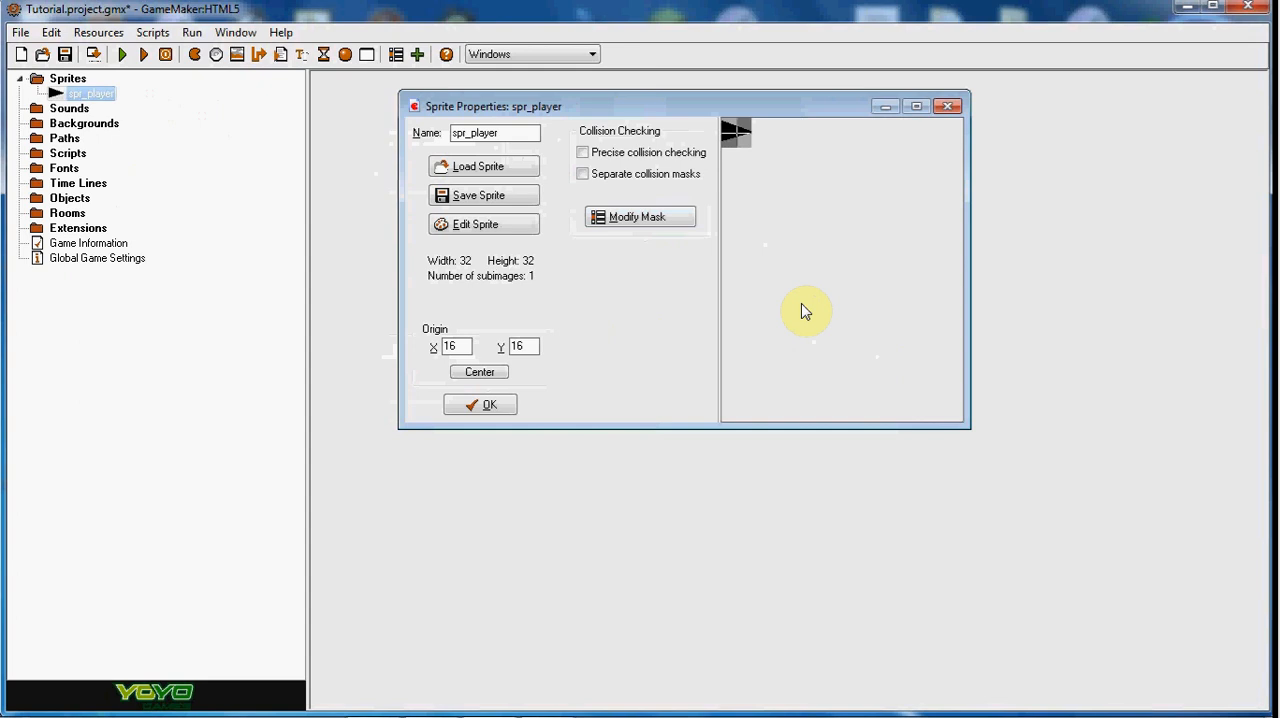
{"action": "left_click", "coordinate": [476, 224]}
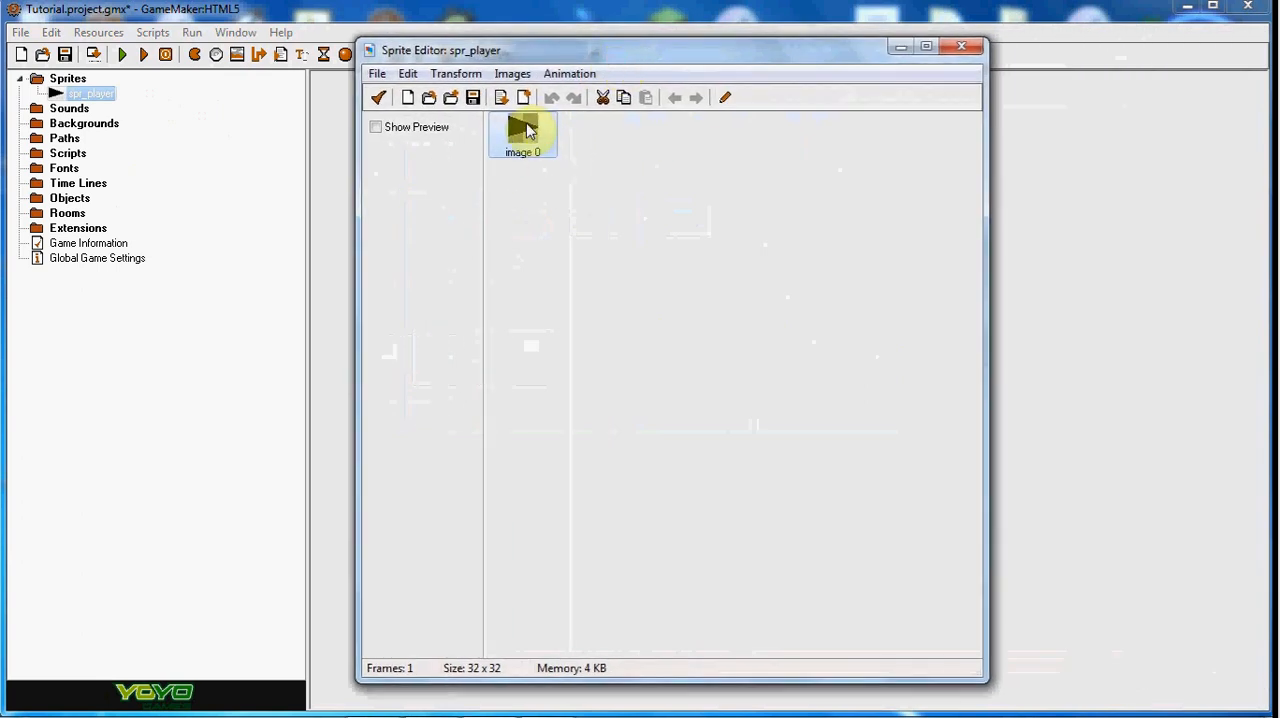
{"action": "double_click", "coordinate": [524, 132]}
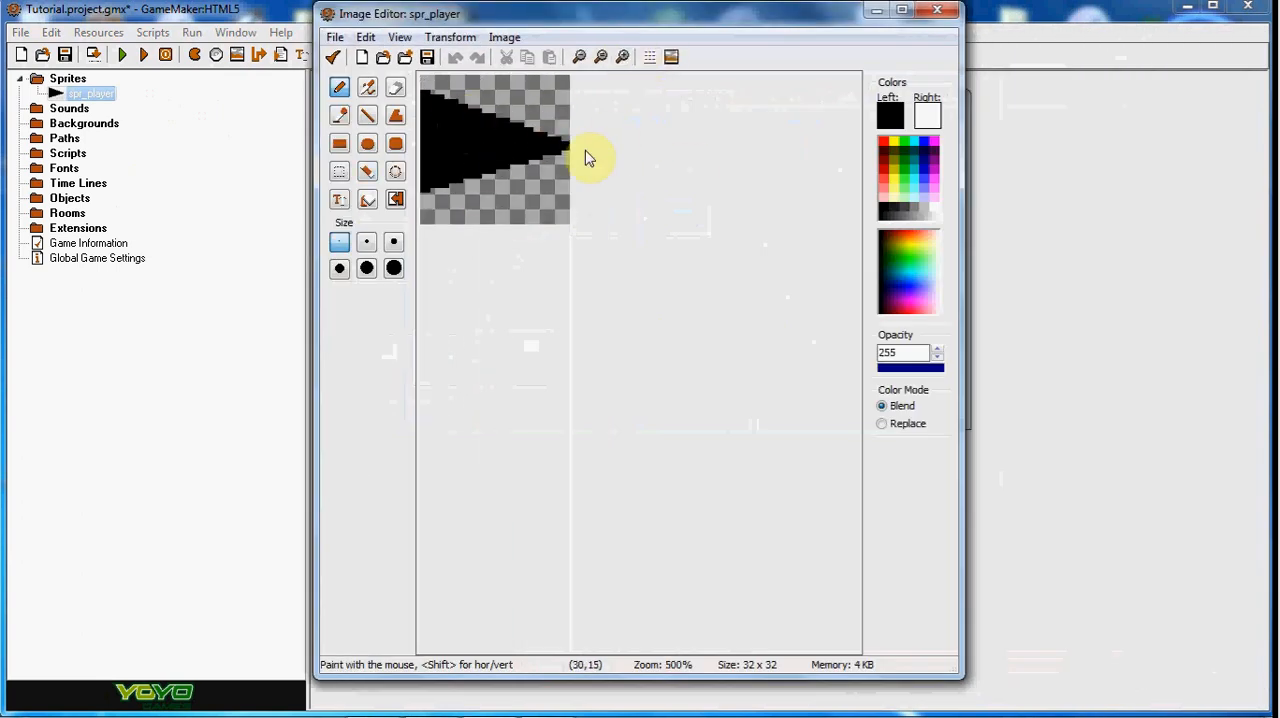
{"action": "mouse_move", "coordinate": [670, 160]}
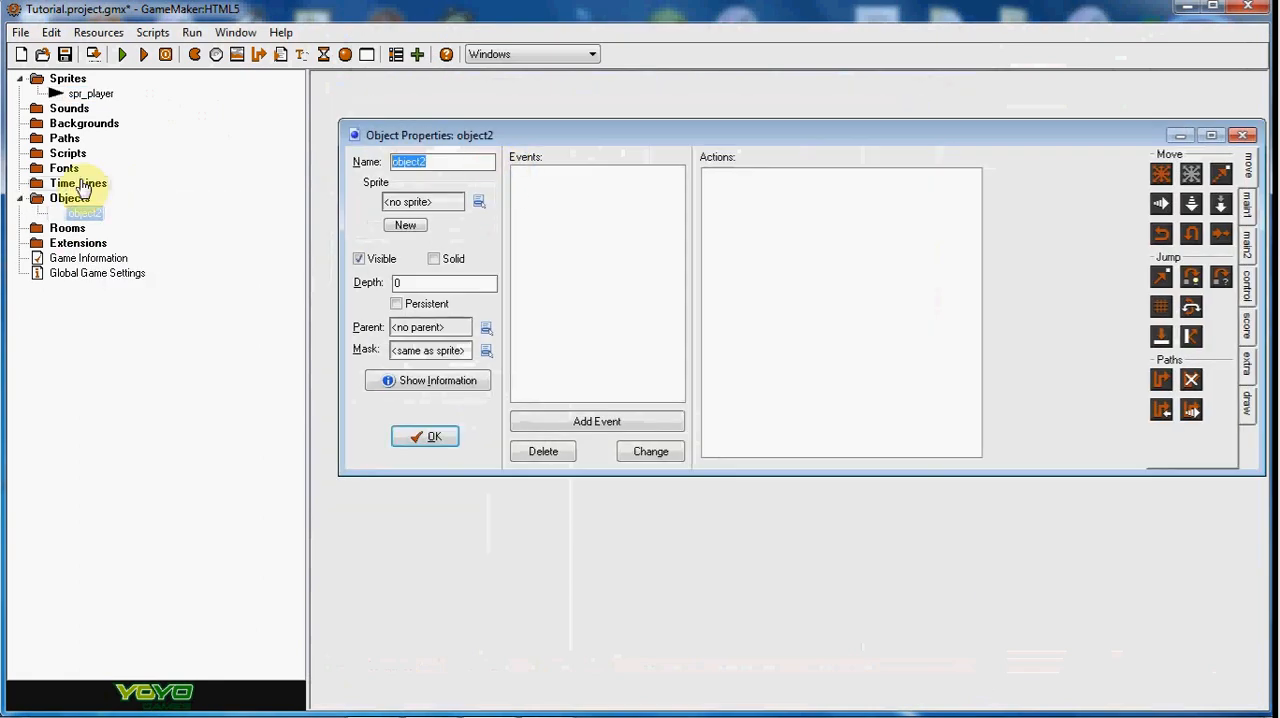
Step: Name the new object with the obj_ prefix and begin its code with dir=
{"action": "type", "text": "obj_"}
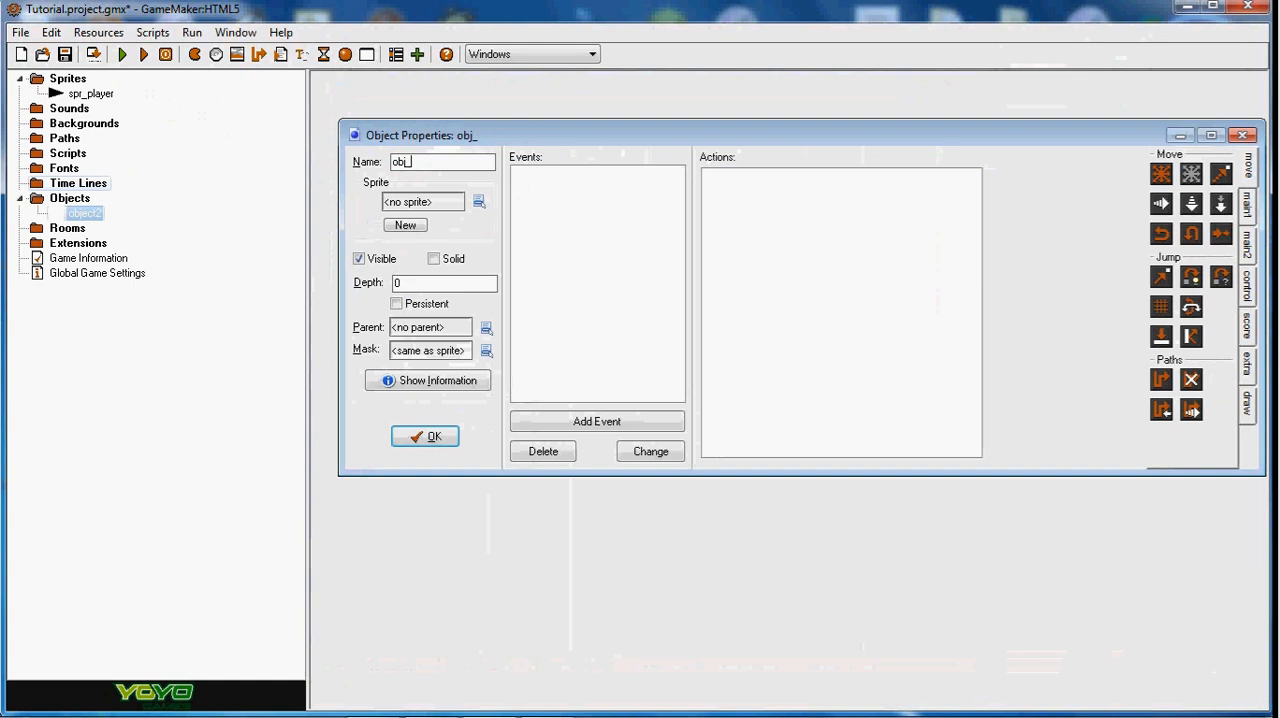
{"action": "left_click", "coordinate": [478, 200]}
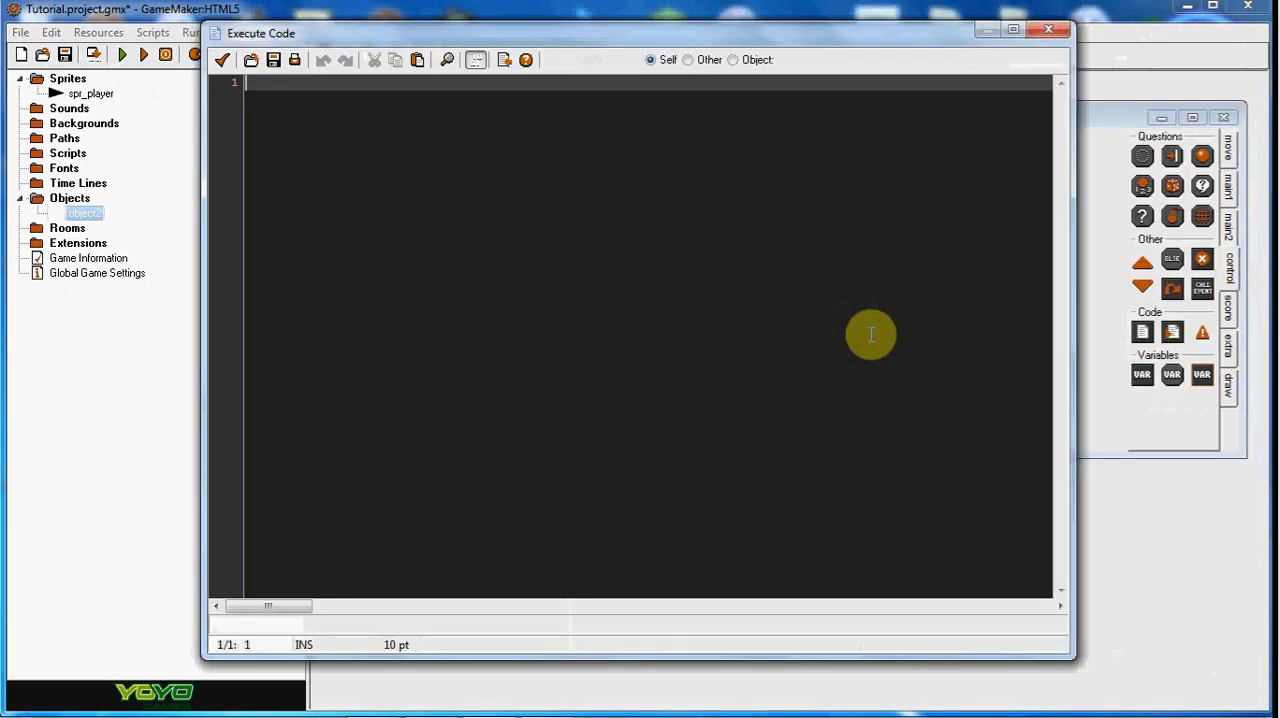
{"action": "type", "text": "dir="}
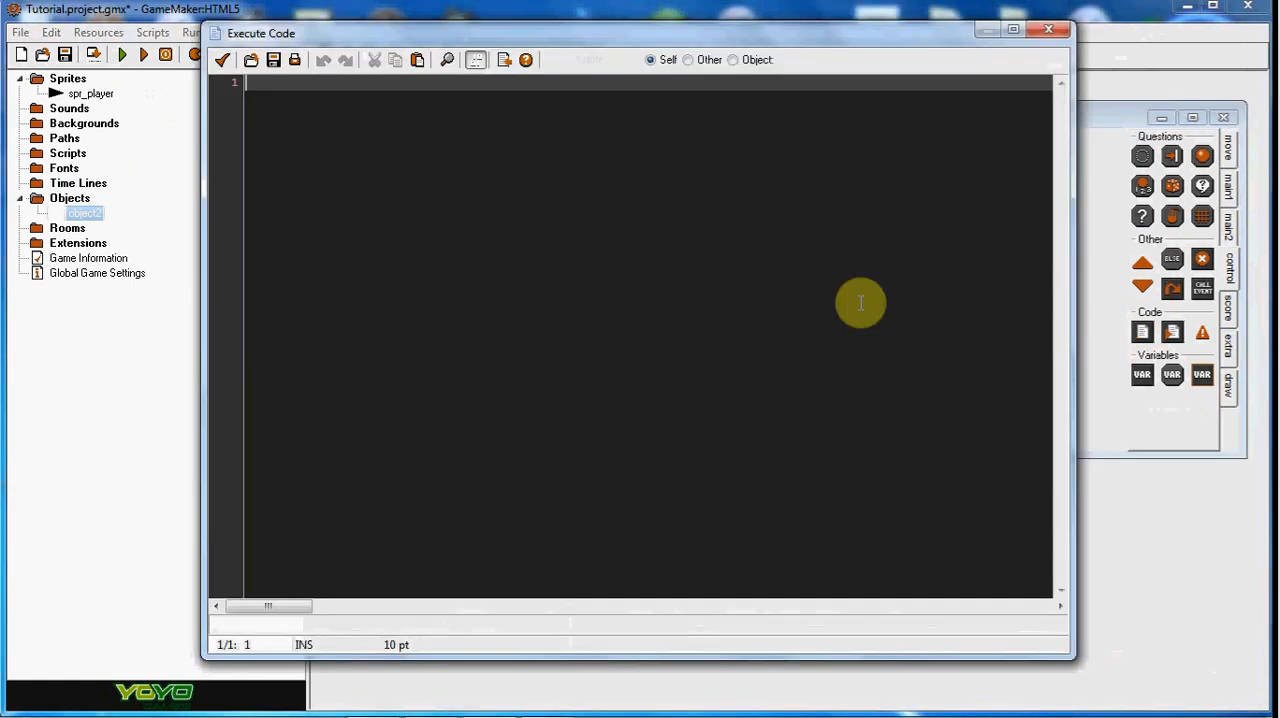
Step: Write image_angle = dir; so the sprite's angle follows dir
{"action": "type", "text": "i.ma"}
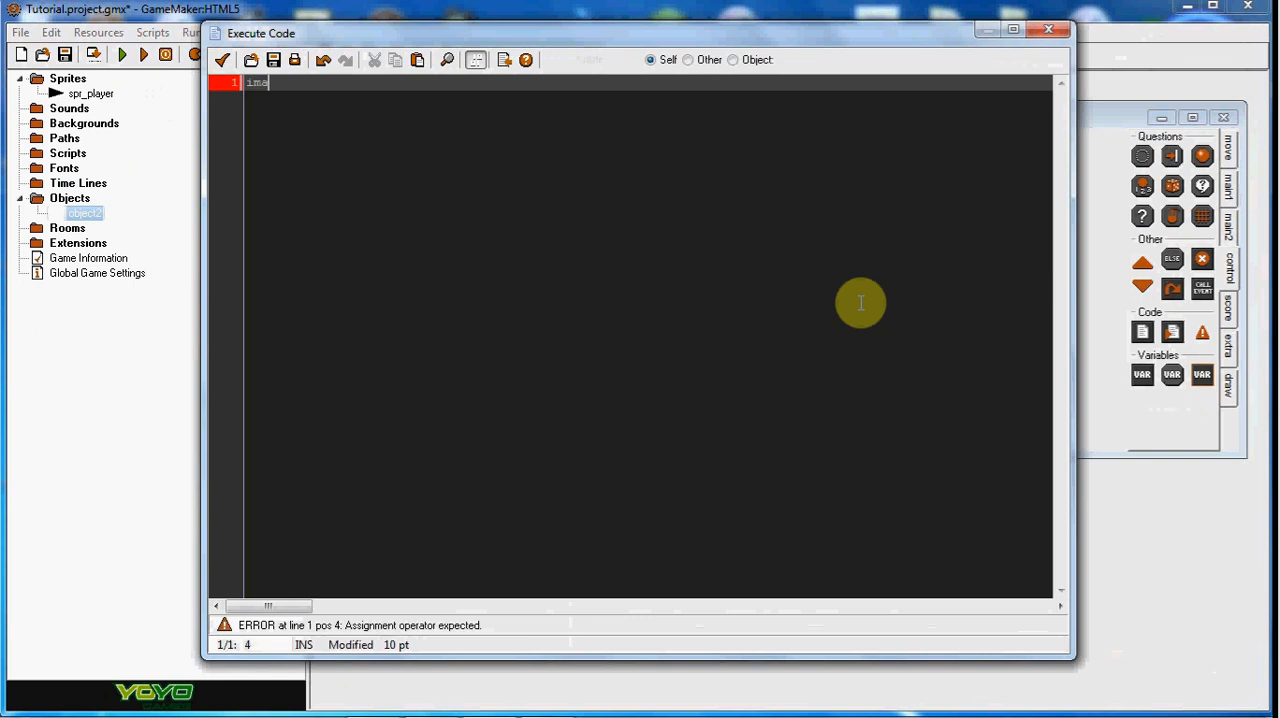
{"action": "type", "text": "image_angle ="}
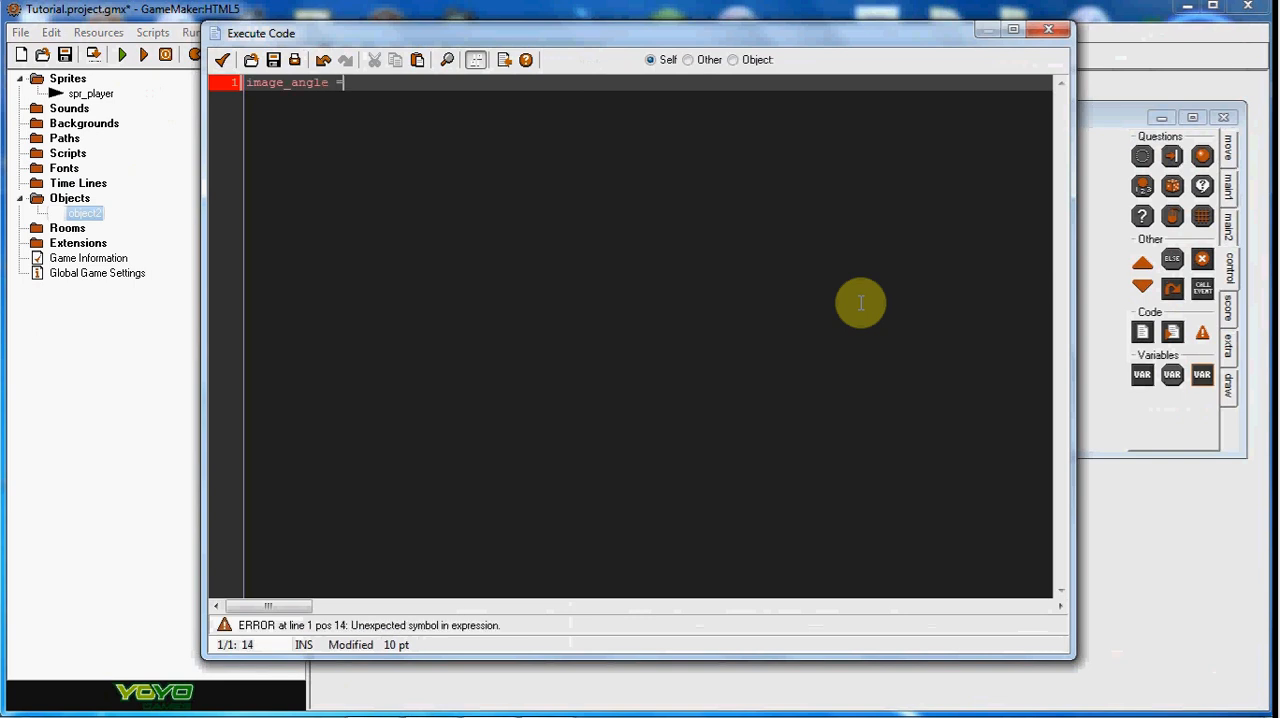
{"action": "type", "text": "dir;"}
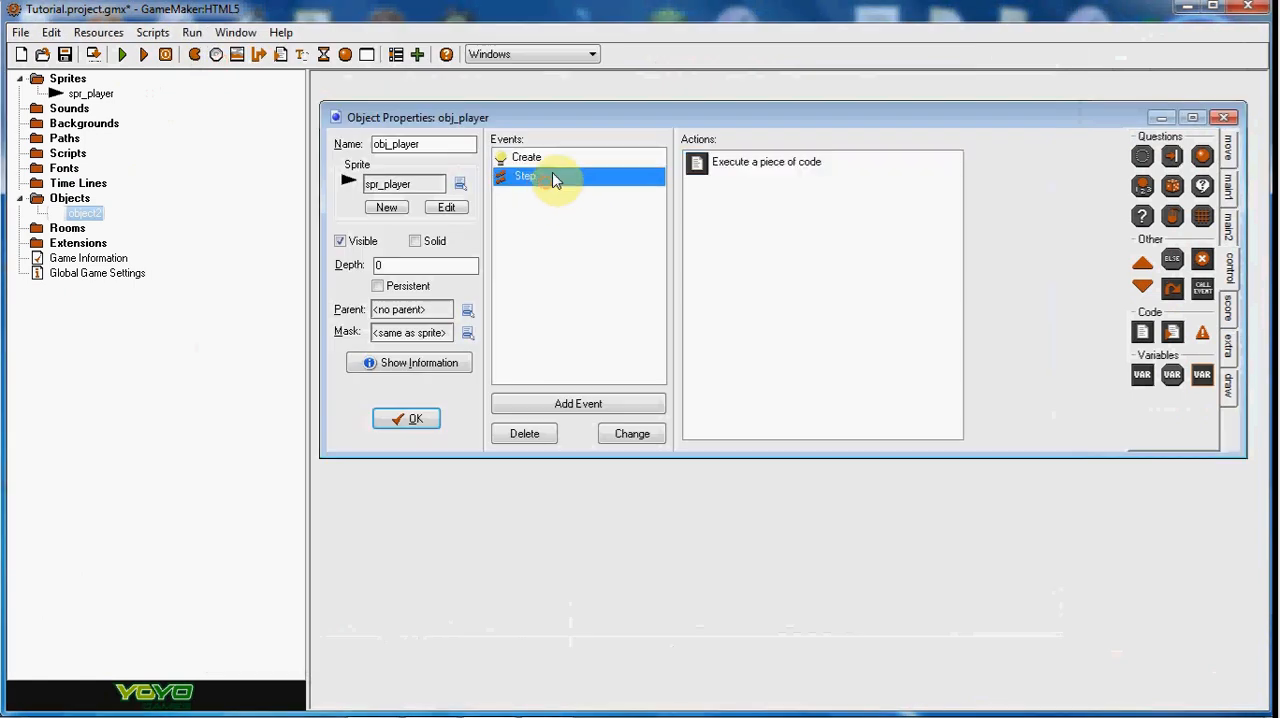
{"action": "double_click", "coordinate": [766, 160]}
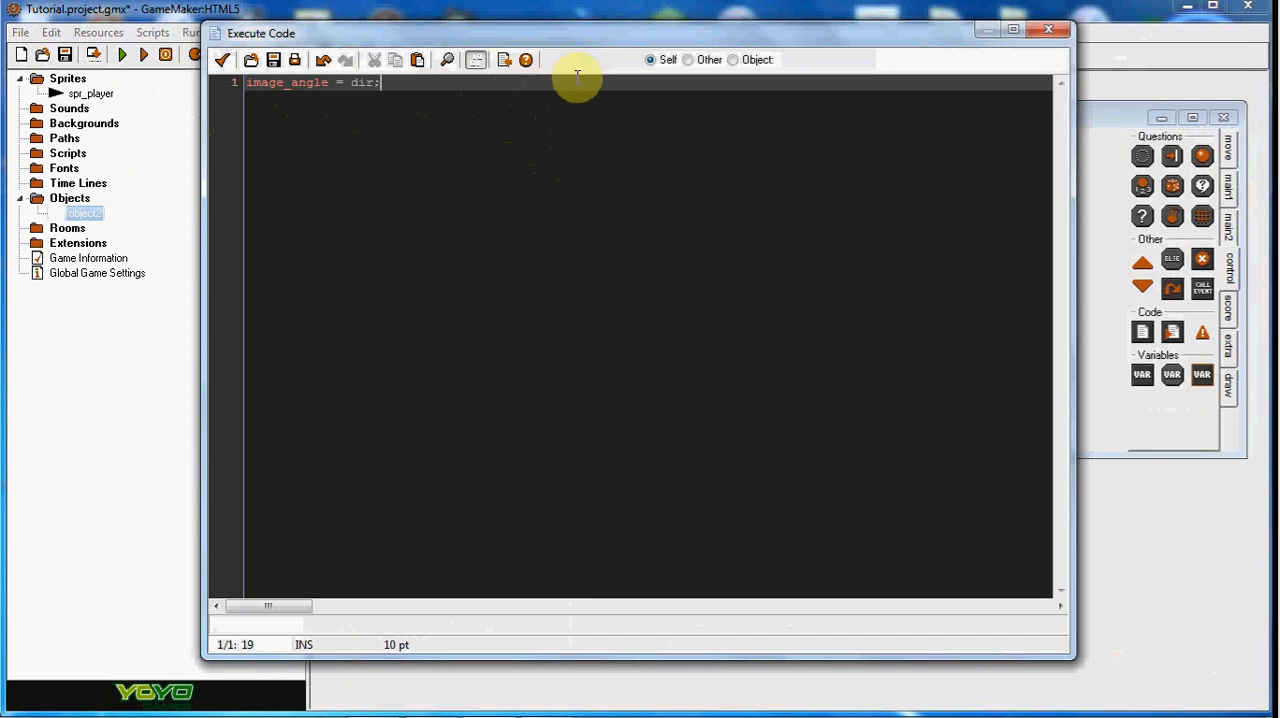
Step: Add if keyboard_check(vk_right) dir+=5; and copy the line below for the left key
{"action": "type", "text": "if"}
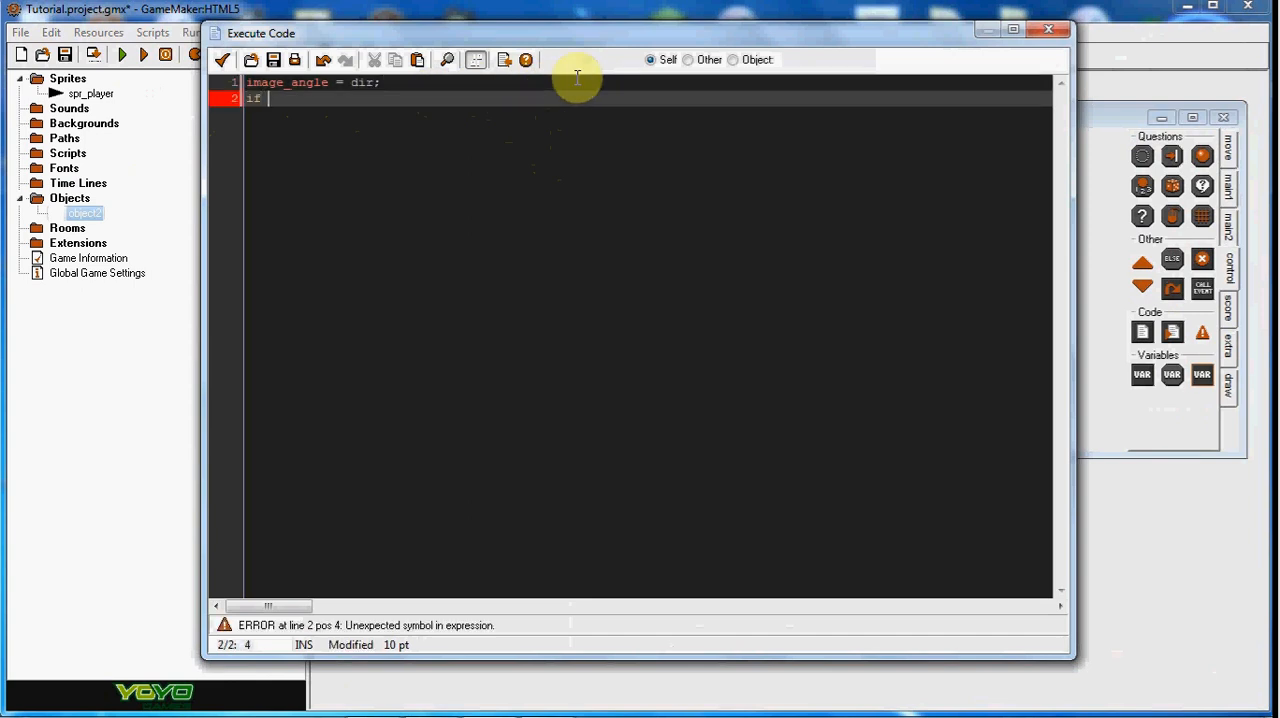
{"action": "type", "text": "key"}
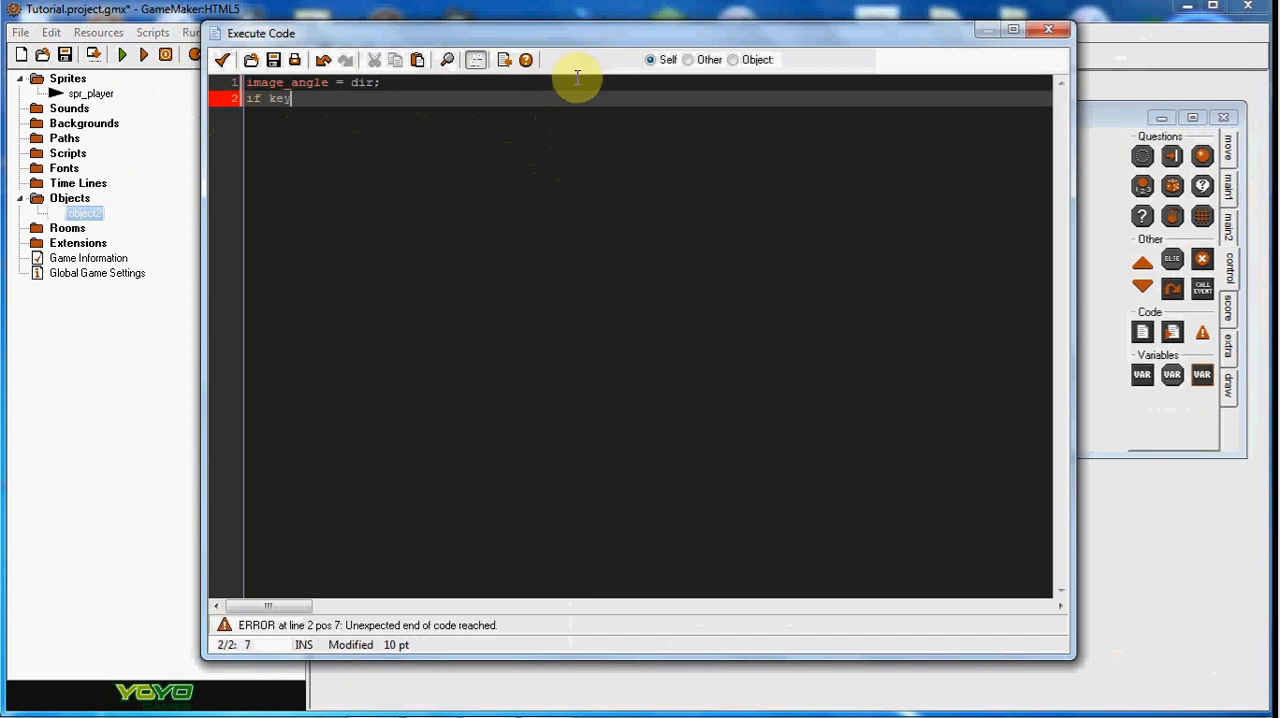
{"action": "type", "text": "board"}
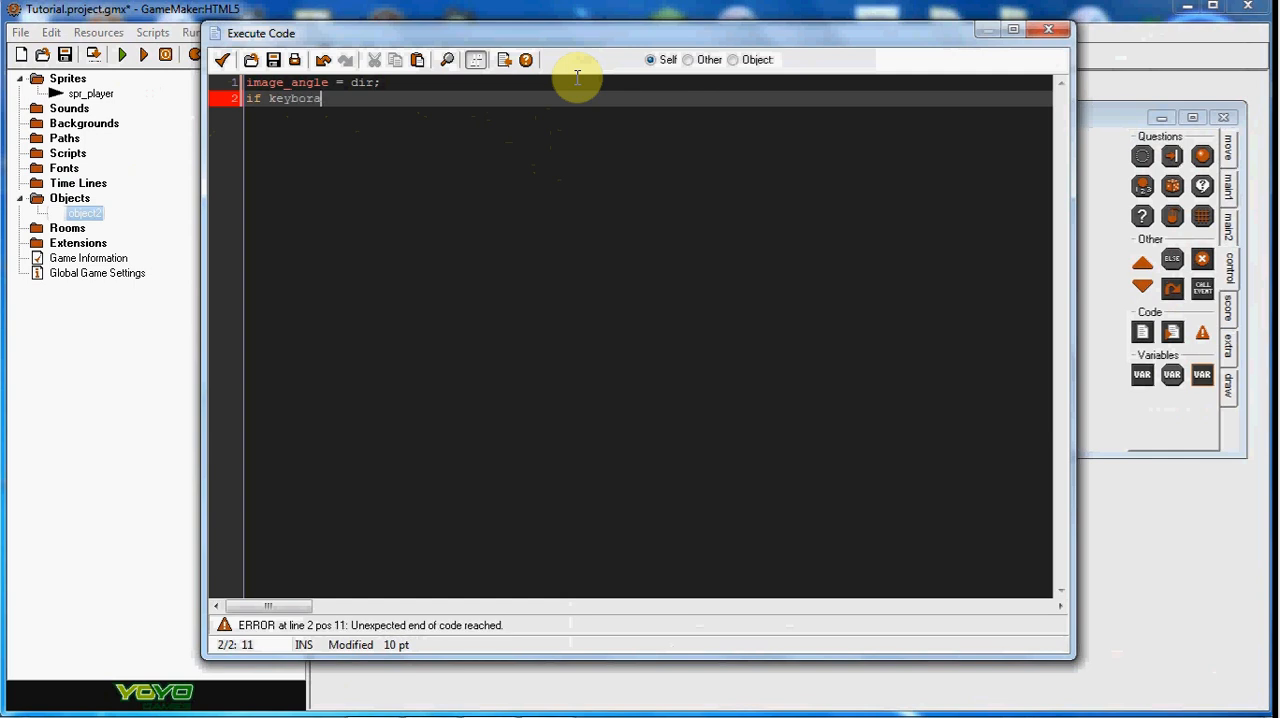
{"action": "type", "text": "d"}
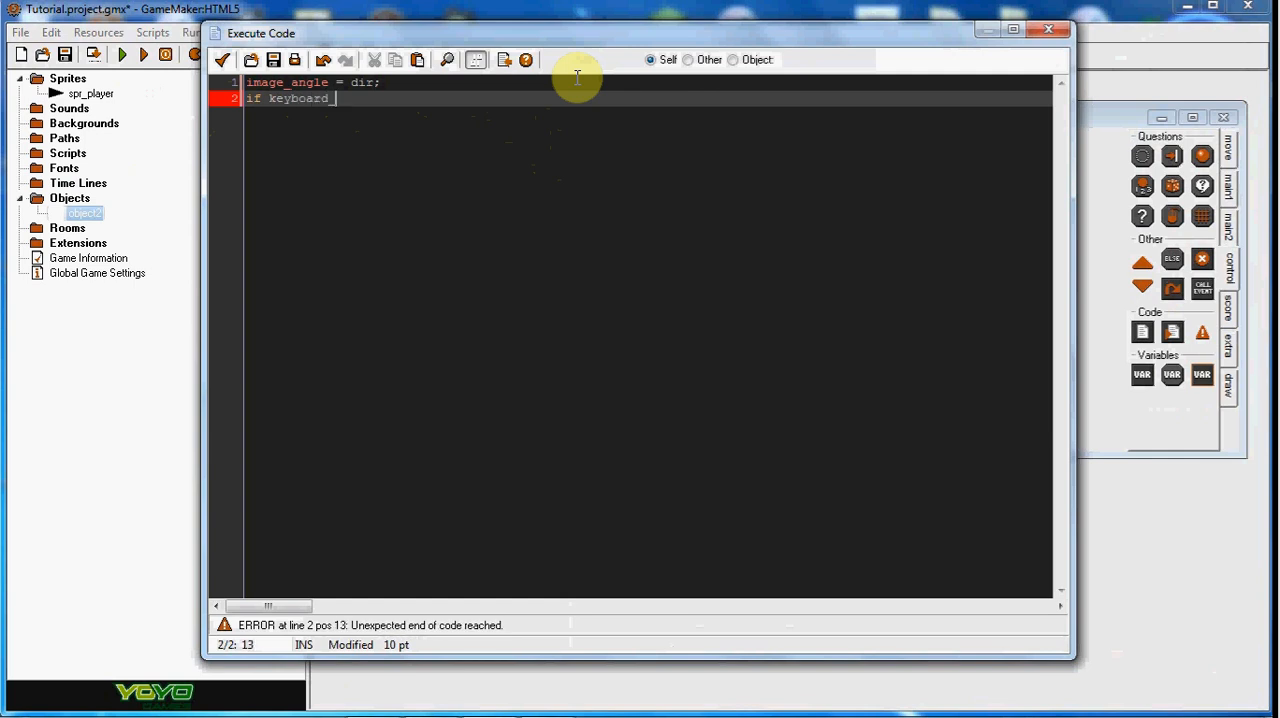
{"action": "type", "text": "_check"}
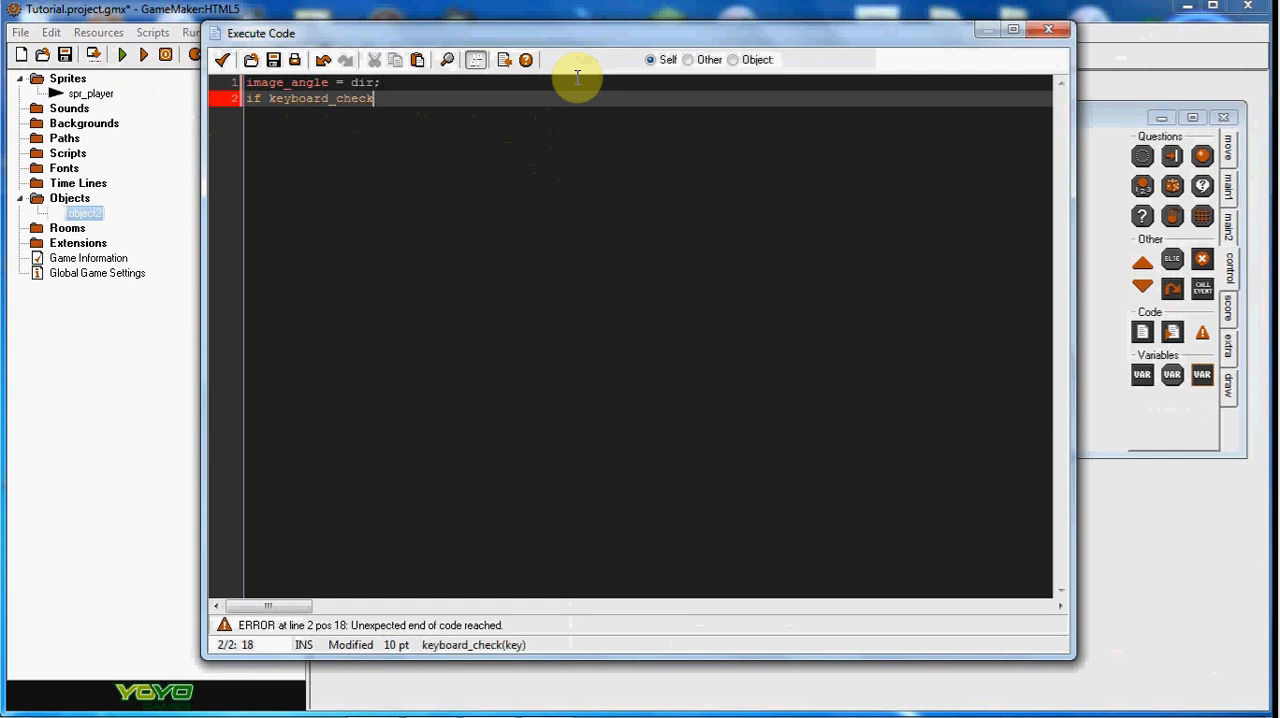
{"action": "type", "text": "(vk_rigi"}
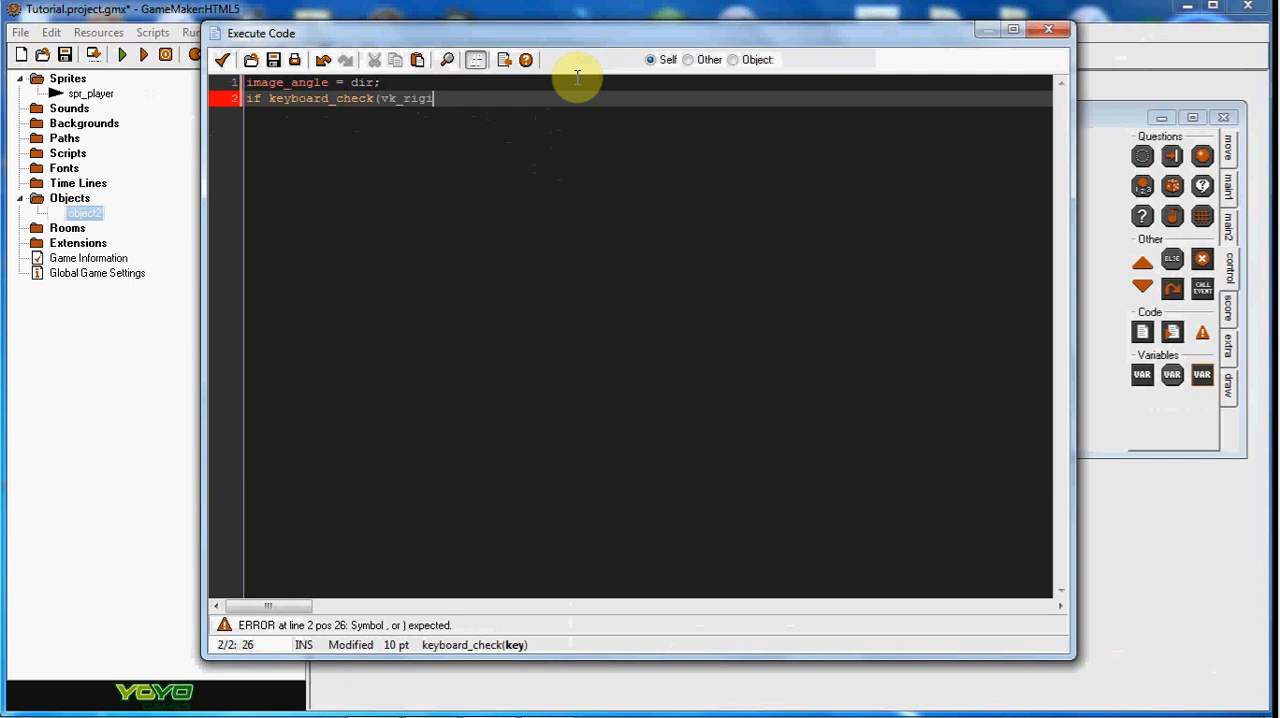
{"action": "type", "text": "ht) {"}
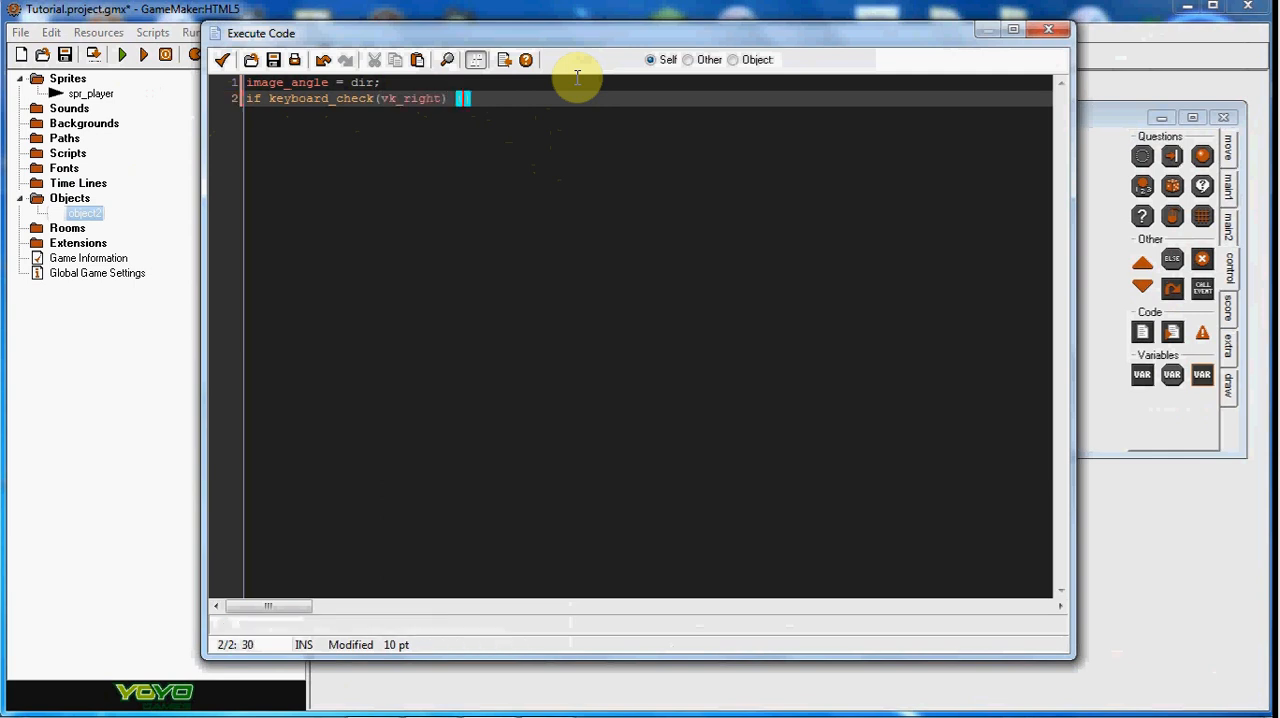
{"action": "type", "text": "dir"}
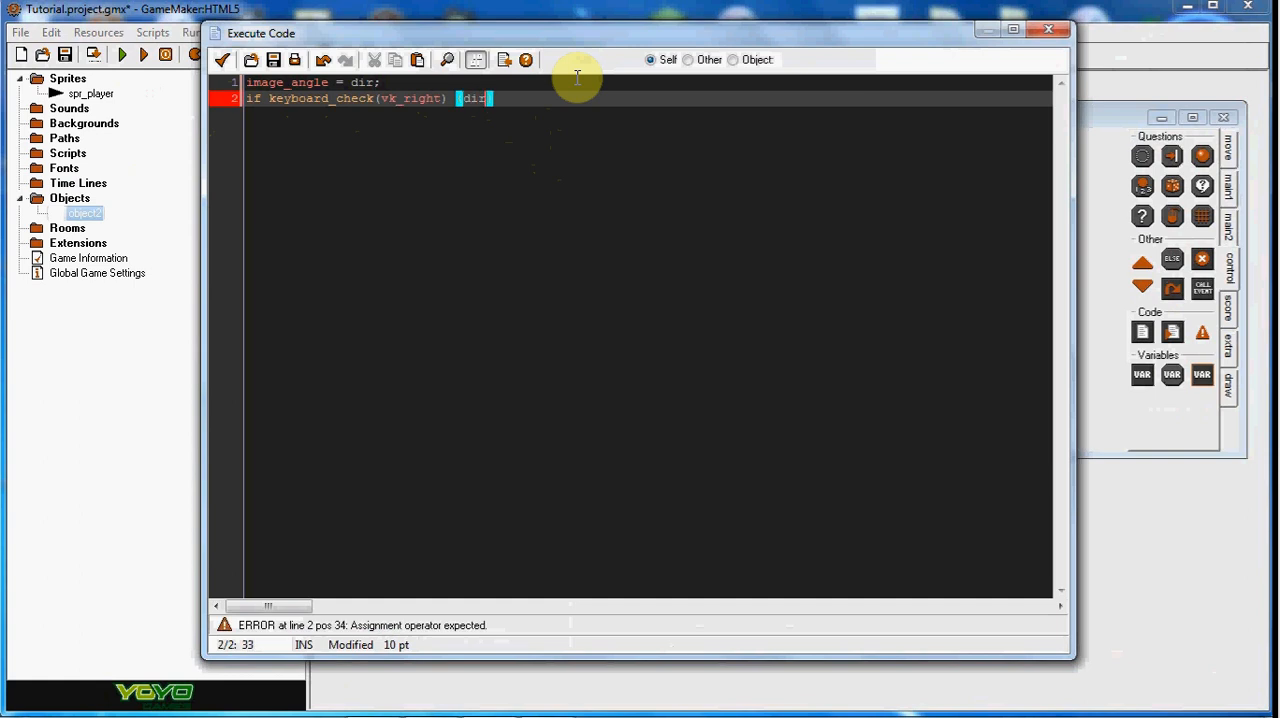
{"action": "type", "text": "+=5;}"}
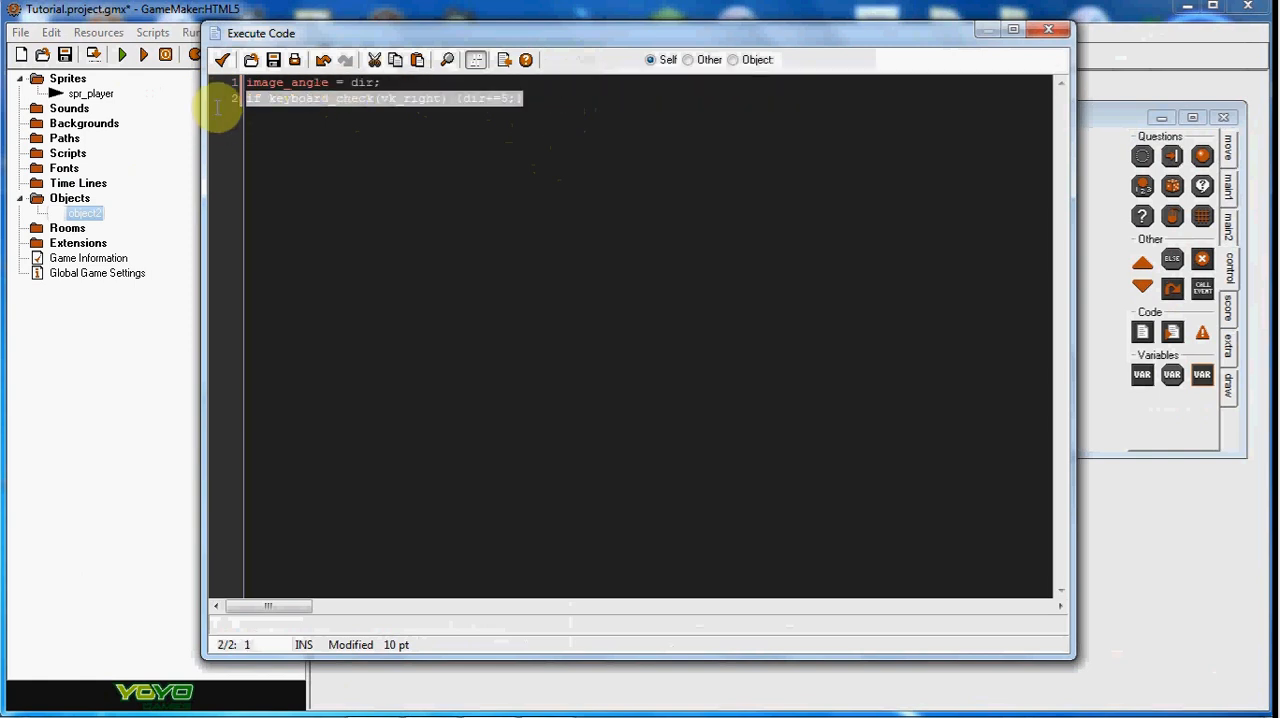
{"action": "left_click", "coordinate": [540, 98]}
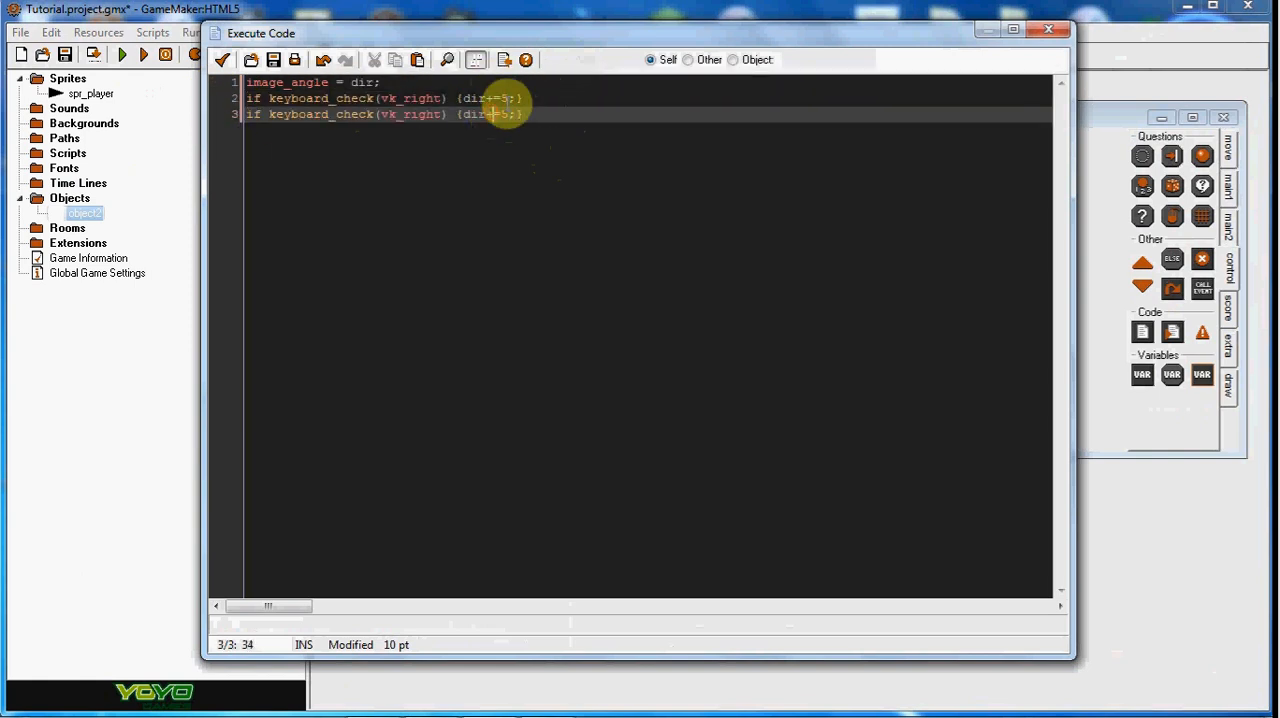
{"action": "left_click", "coordinate": [378, 114]}
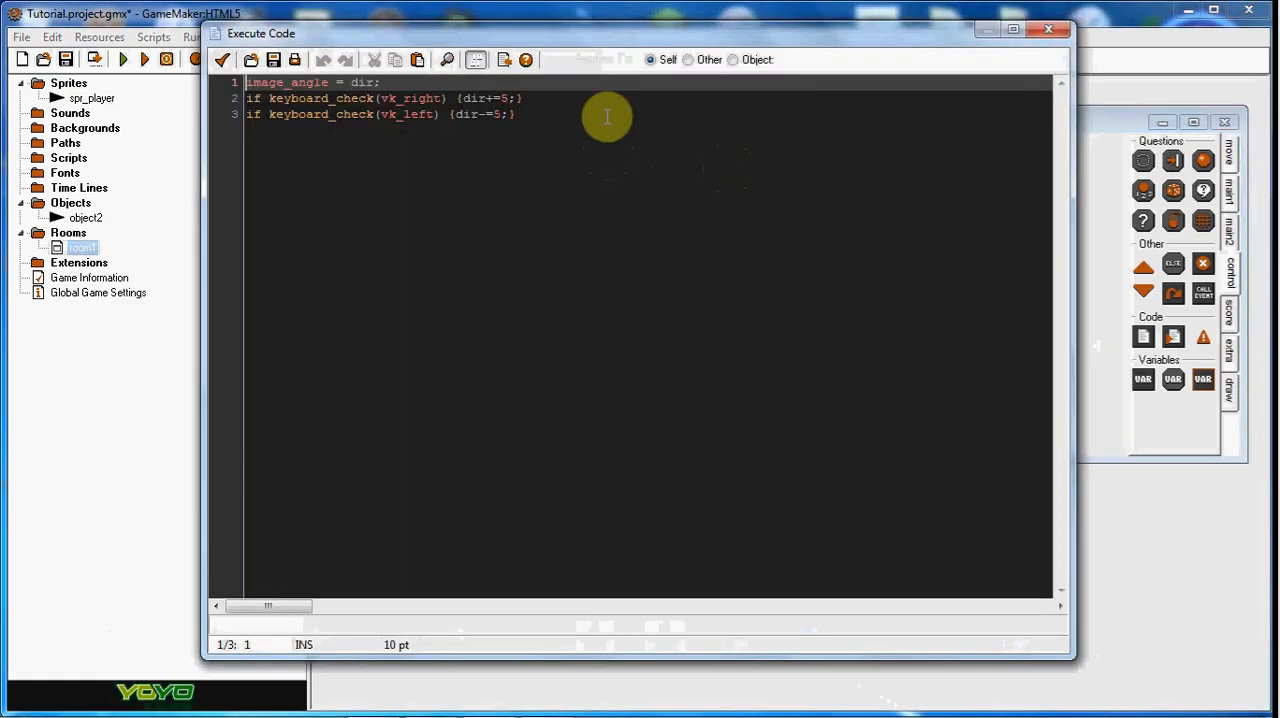
Step: Add if keyboard_check(vk_up) speed=5 direction=dir; and a matching vk_down line
{"action": "type", "text": "if"}
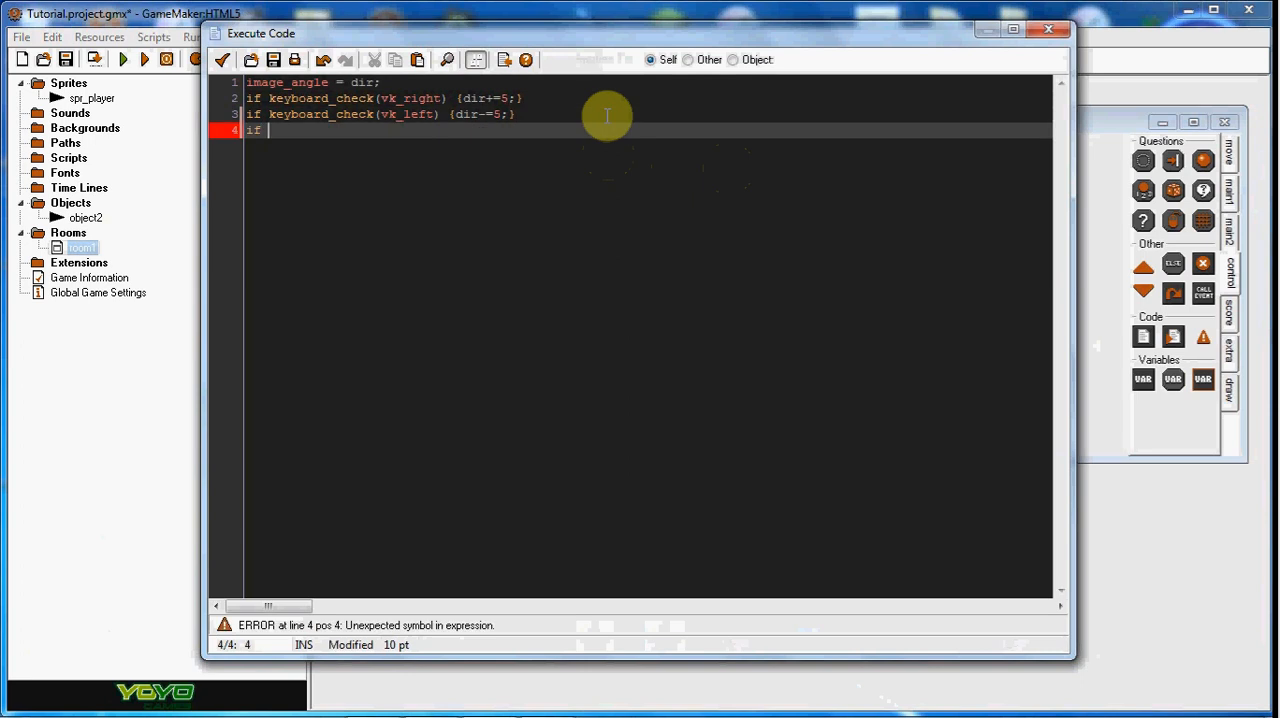
{"action": "type", "text": "keyboard"}
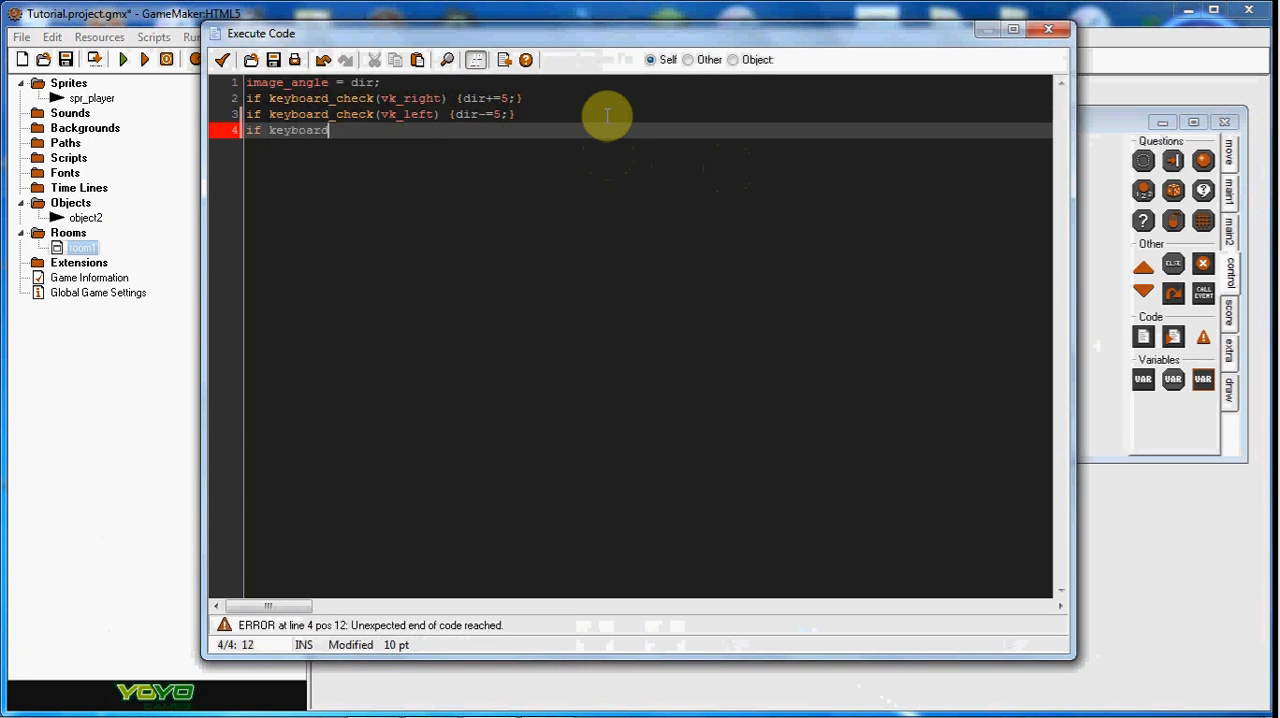
{"action": "type", "text": "_check("}
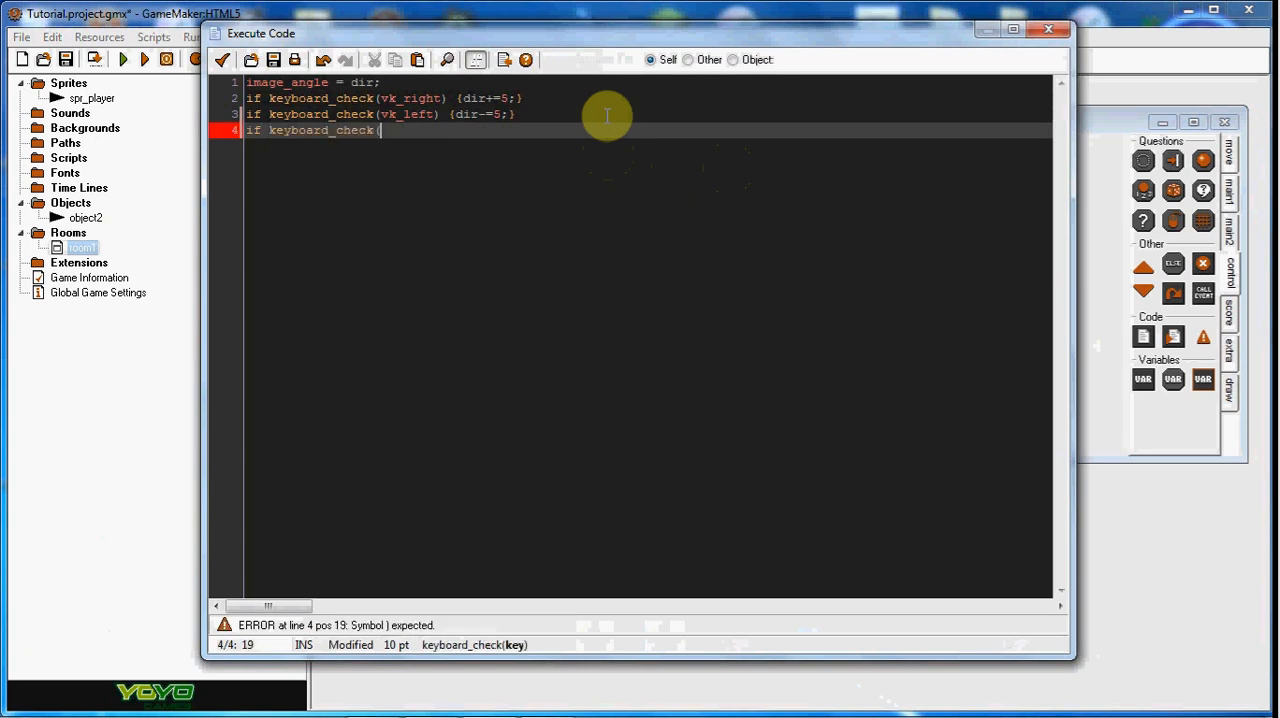
{"action": "type", "text": "v"}
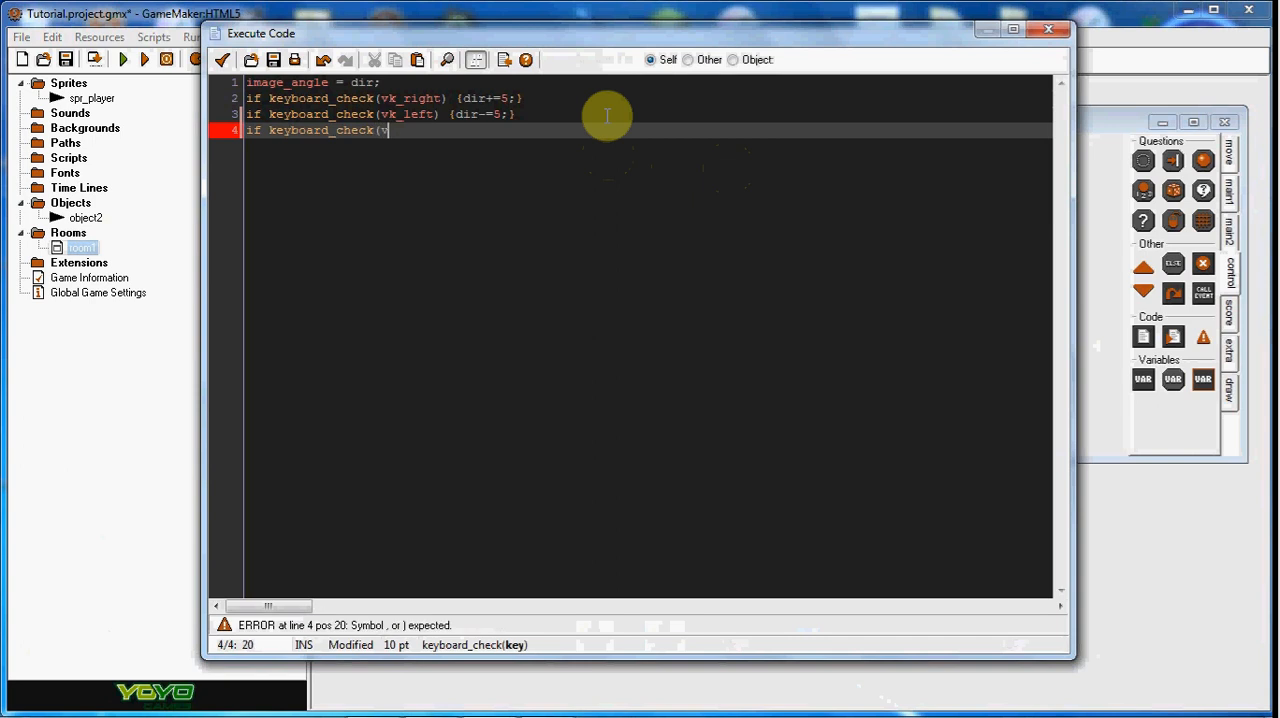
{"action": "type", "text": "k_up)"}
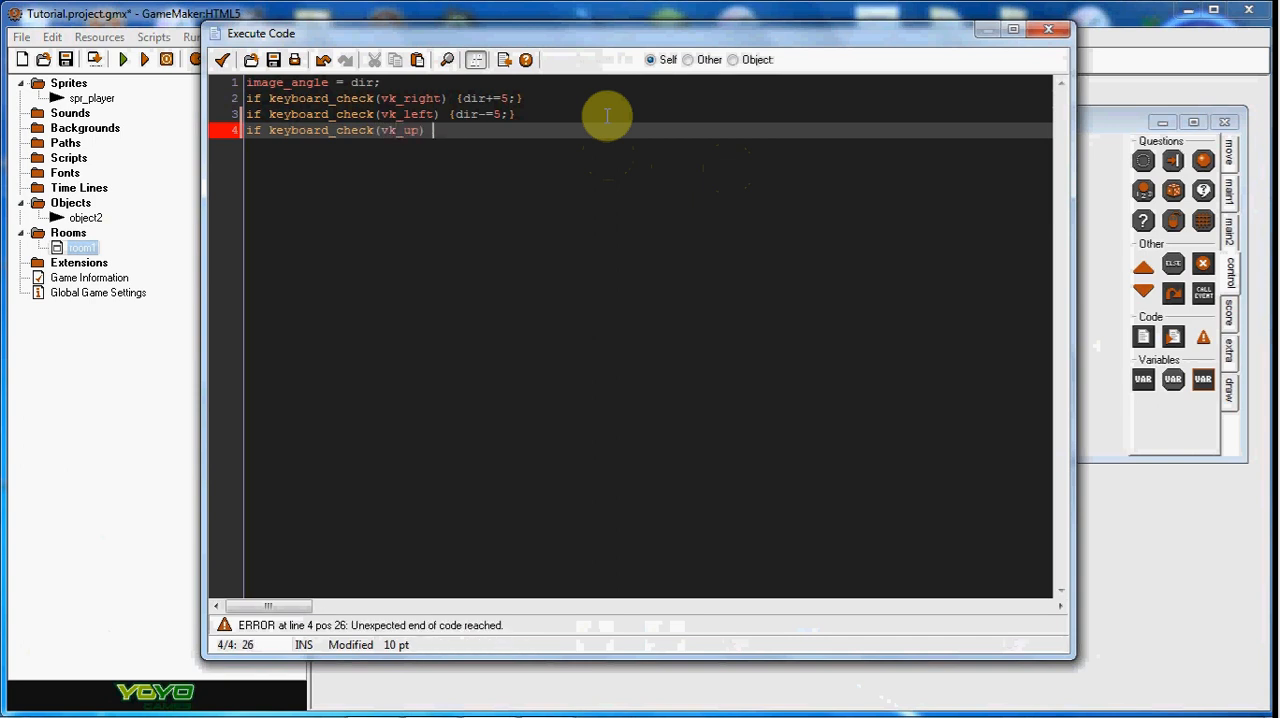
{"action": "type", "text": "Spee"}
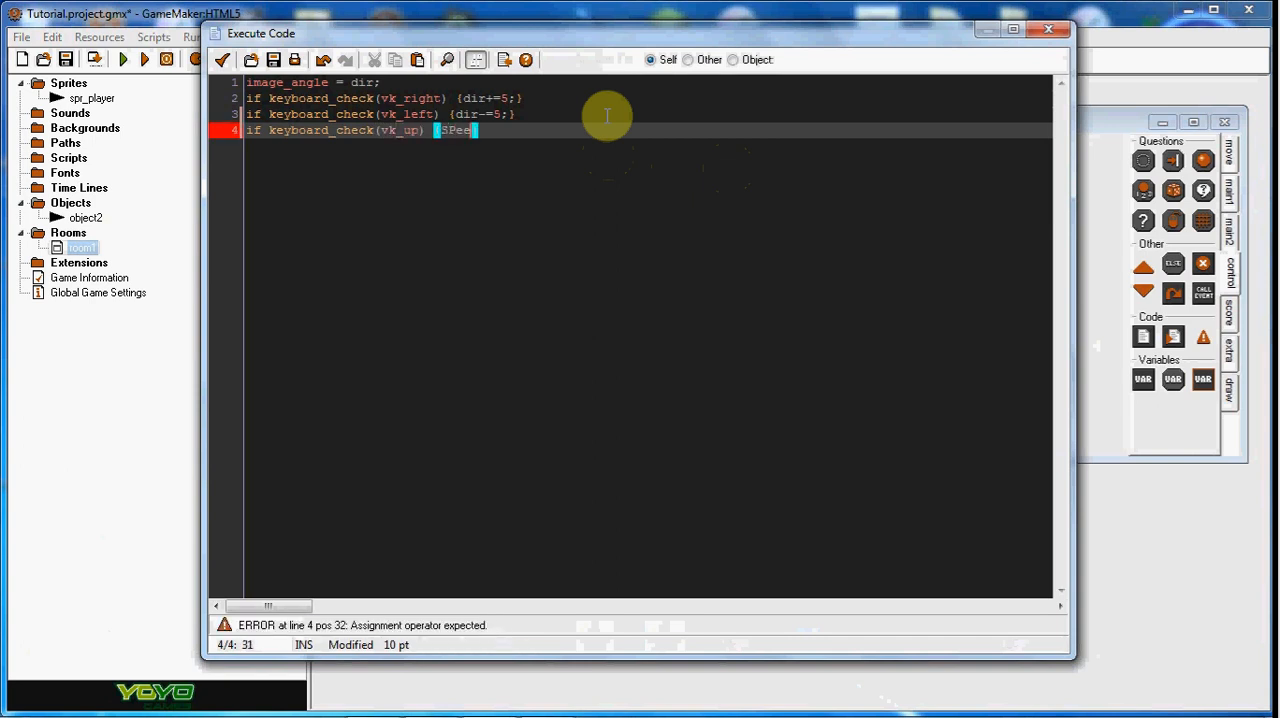
{"action": "type", "text": "d="}
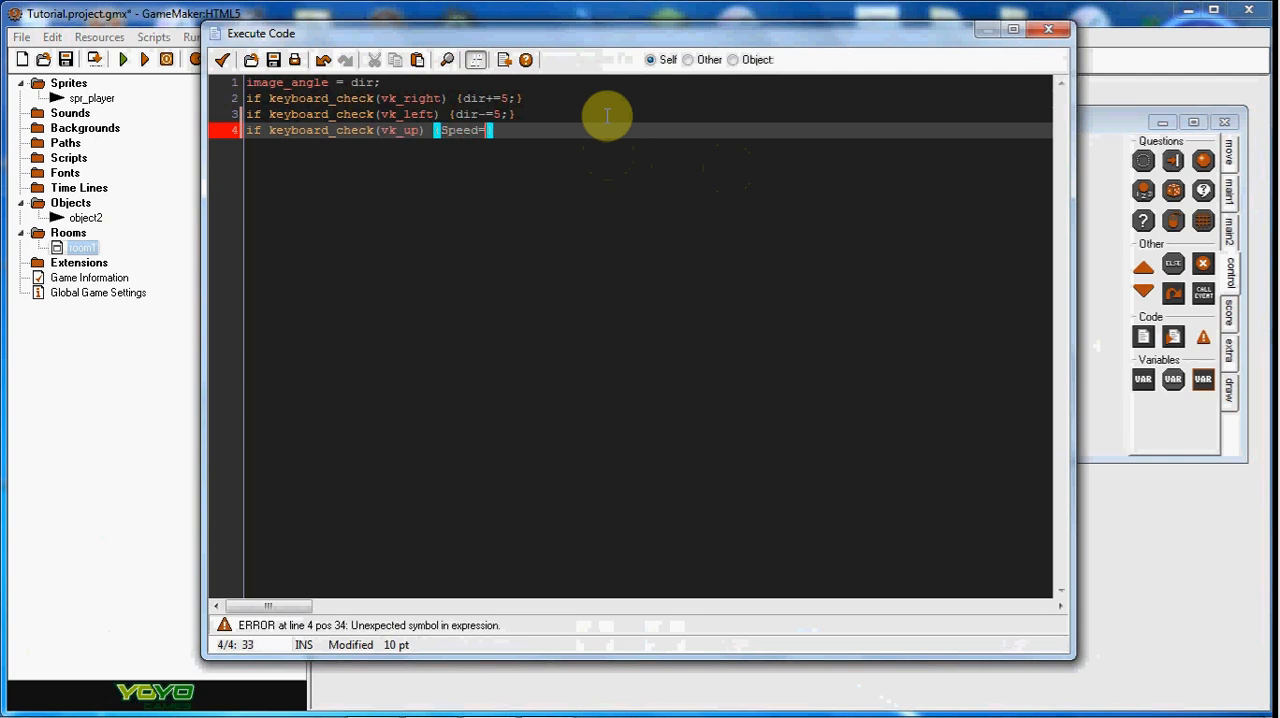
{"action": "type", "text": "5;"}
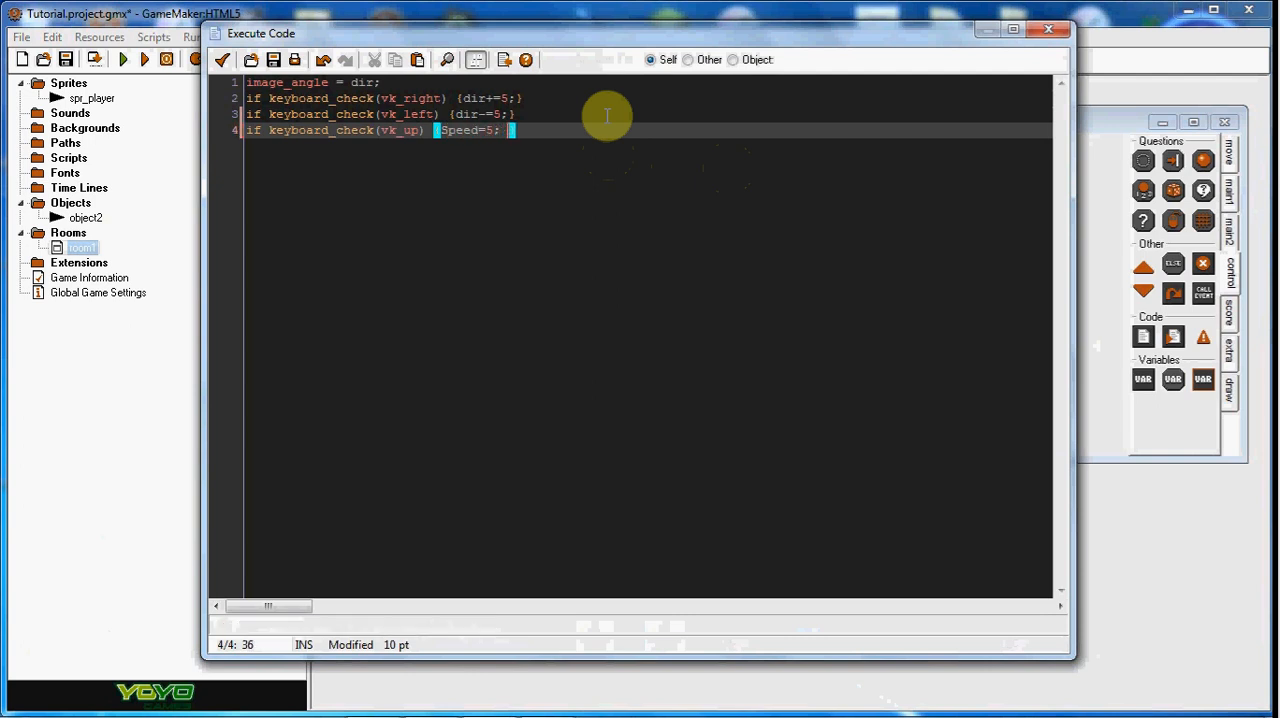
{"action": "key", "text": "Backspace"}
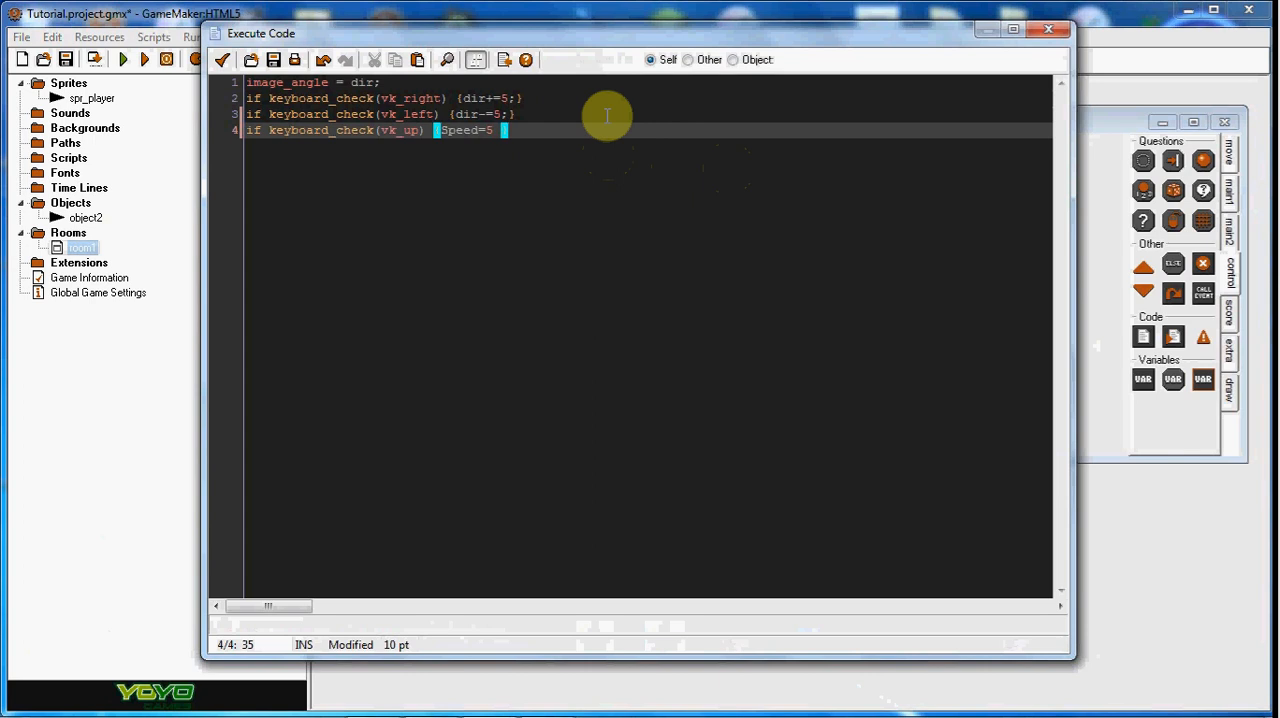
{"action": "type", "text": "direction"}
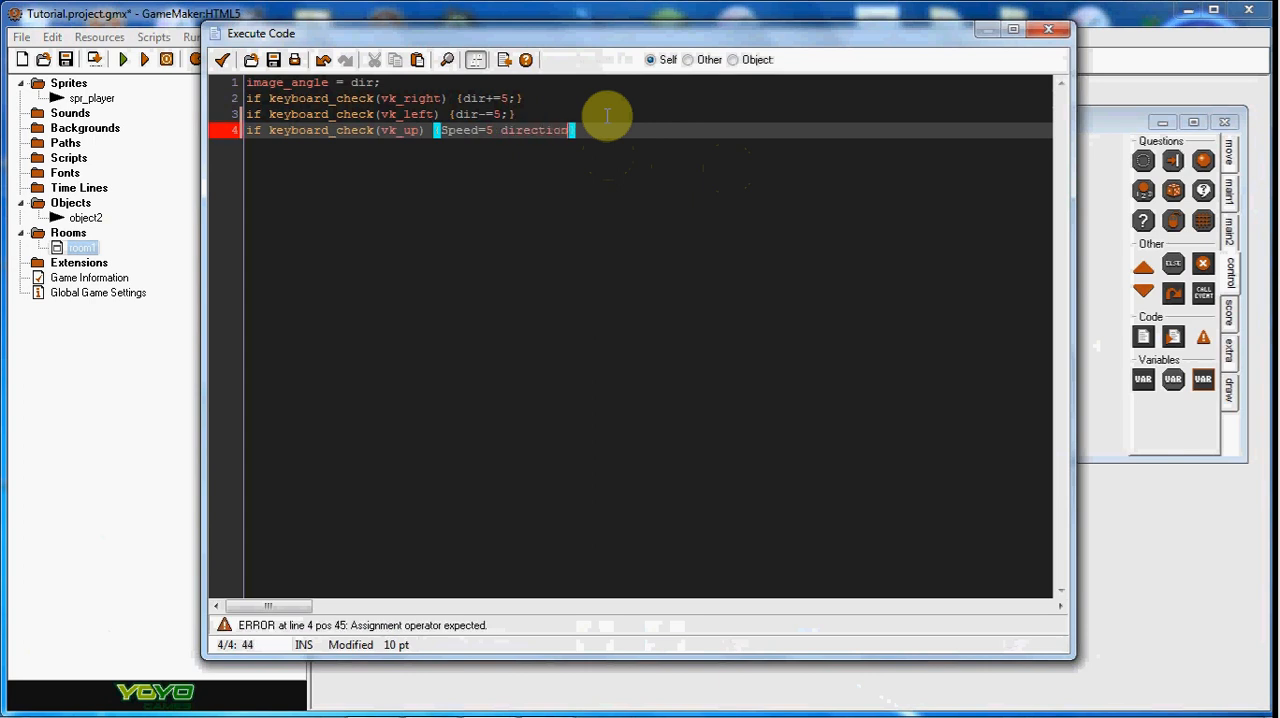
{"action": "type", "text": "dir;}"}
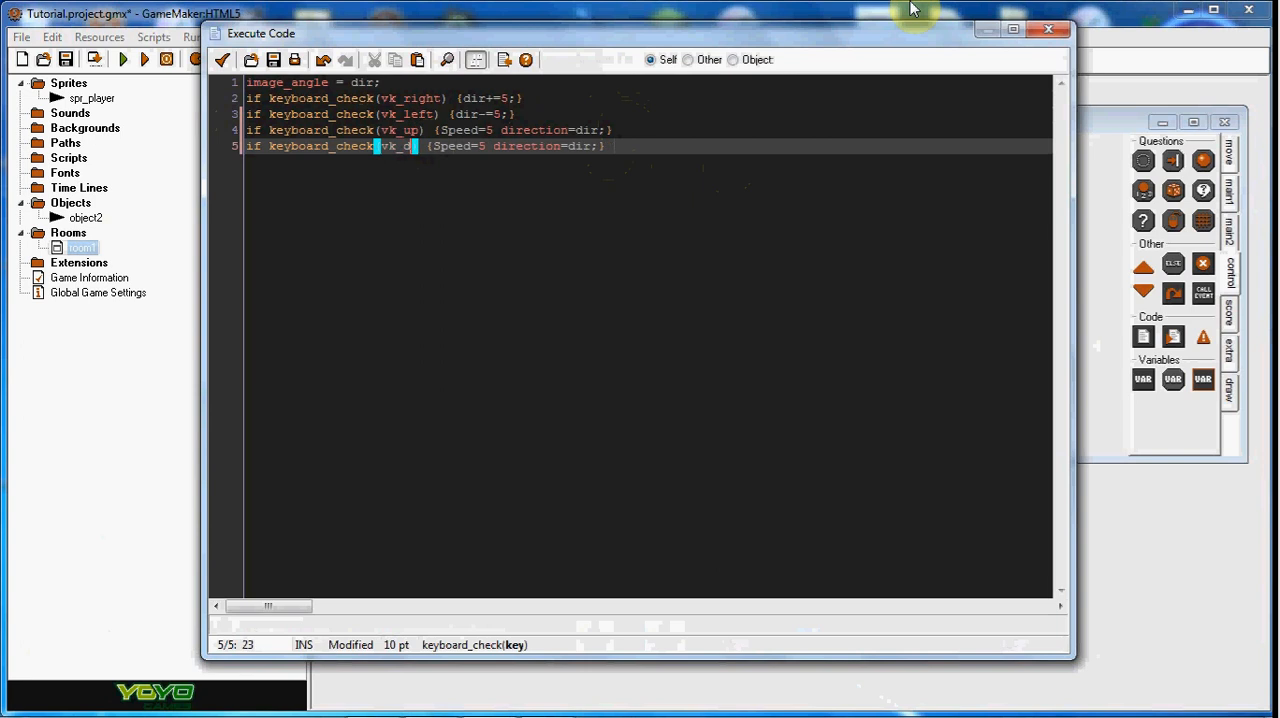
{"action": "type", "text": "own)"}
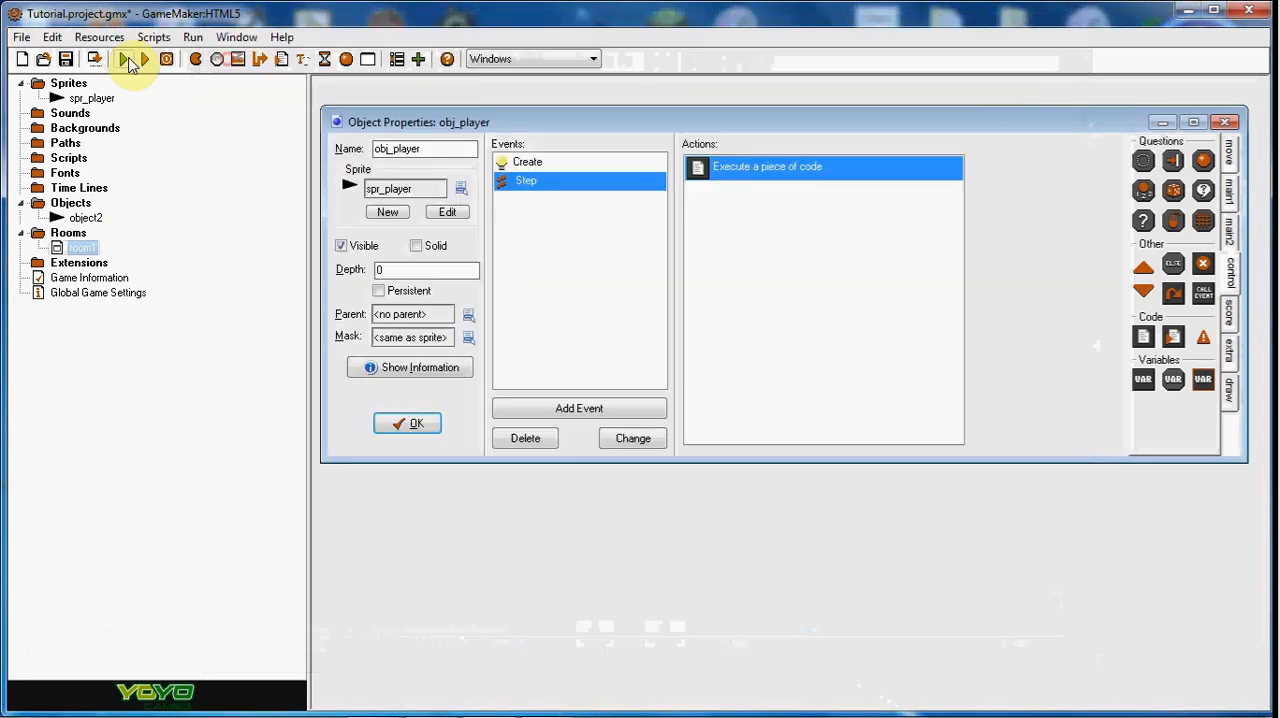
Step: Run the game to test the player's controls
{"action": "left_click", "coordinate": [144, 58]}
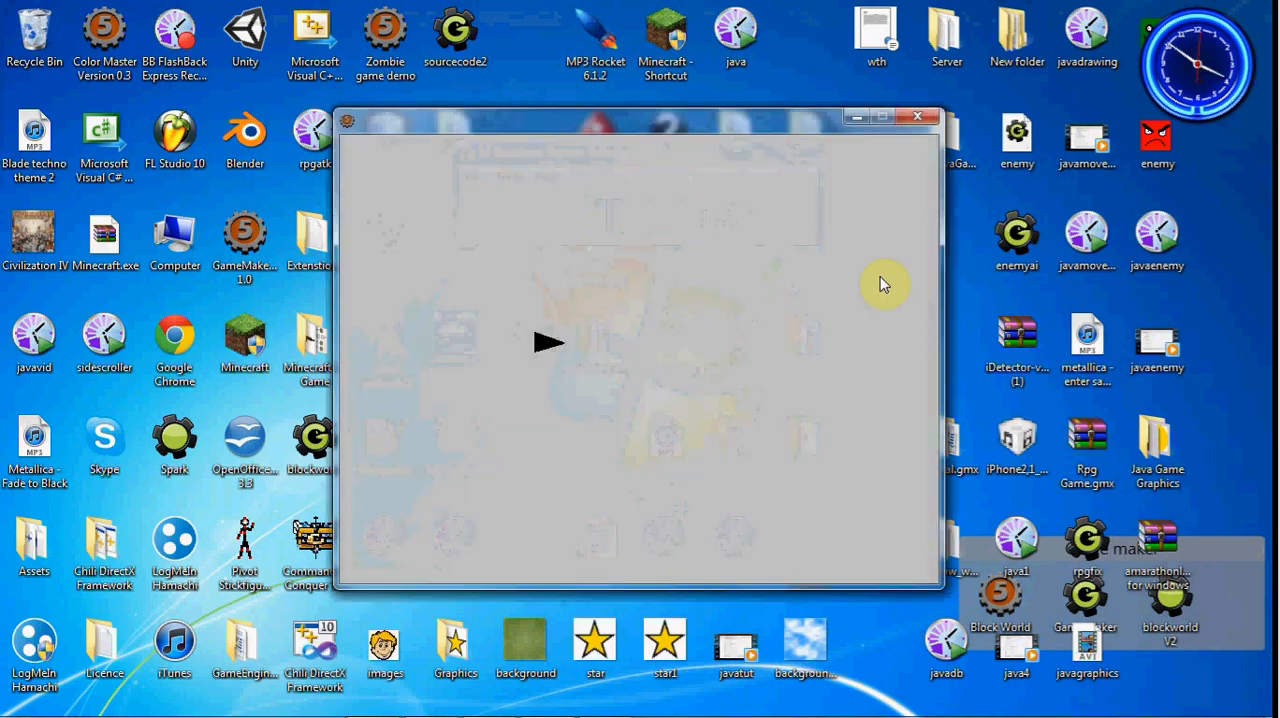
{"action": "mouse_move", "coordinate": [908, 118]}
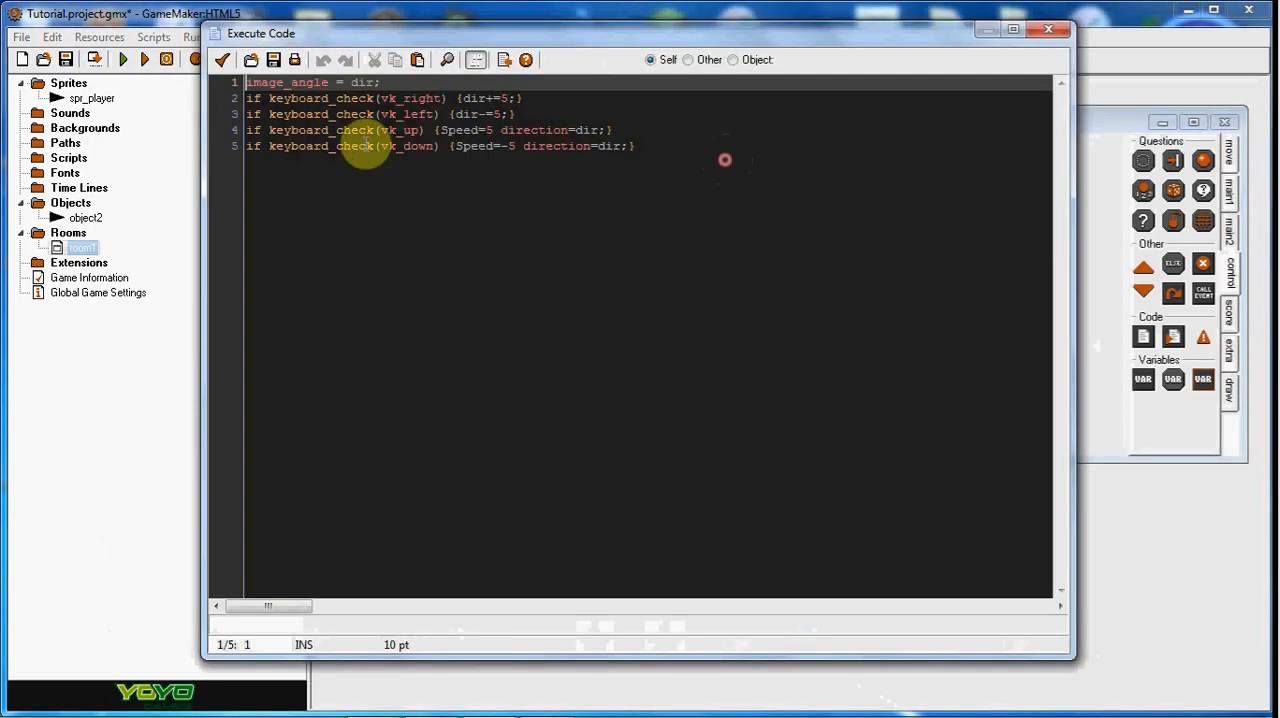
Step: Save the down-key code with speed=-5 and run the game again
{"action": "left_click", "coordinate": [438, 130]}
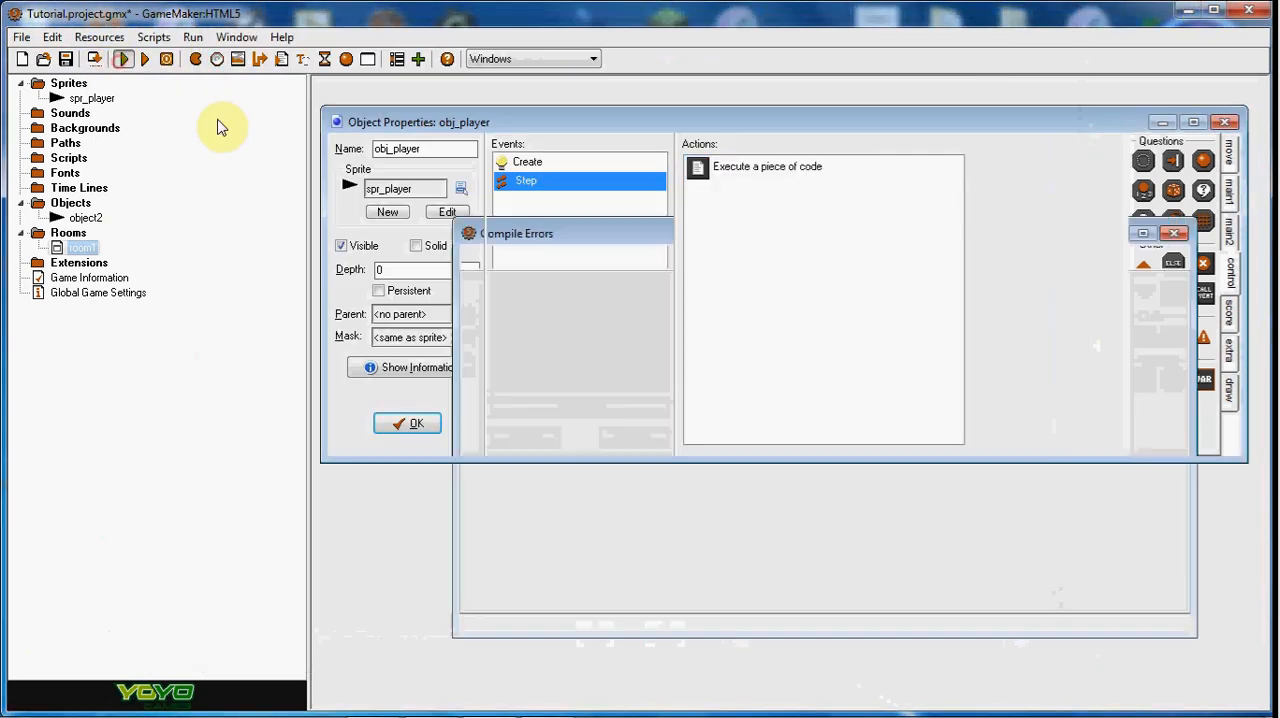
{"action": "left_click", "coordinate": [124, 58]}
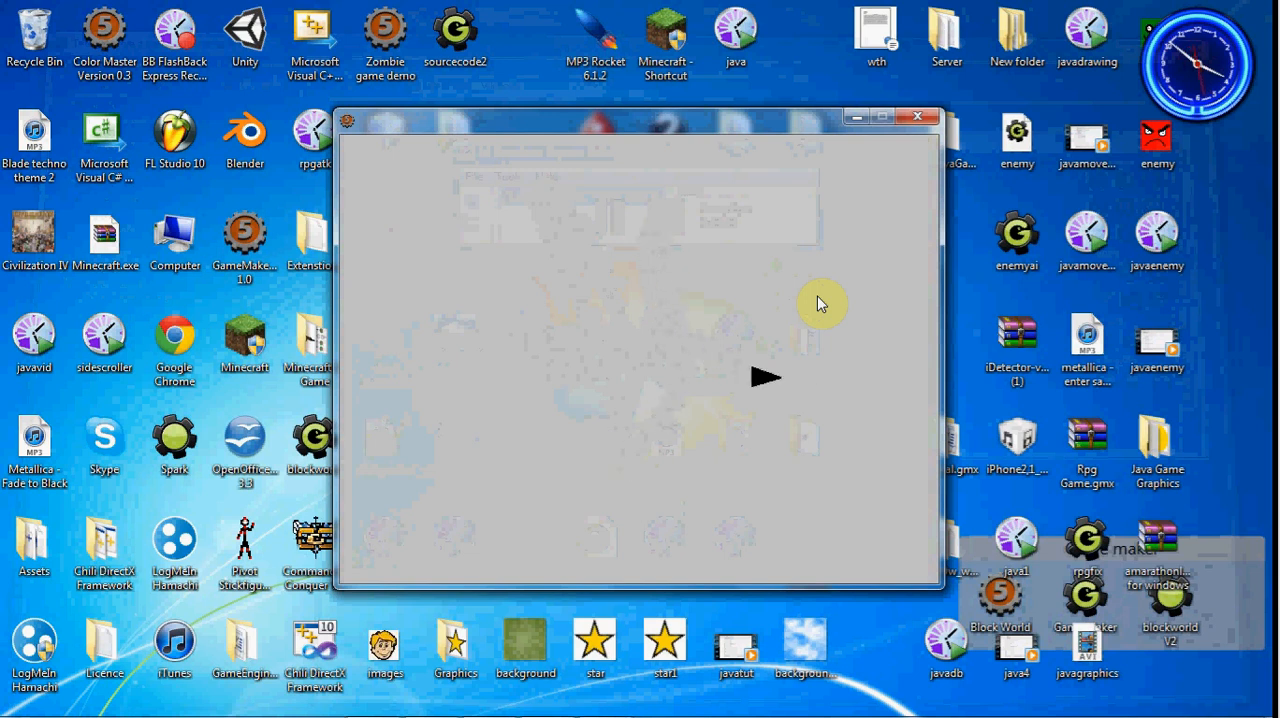
{"action": "mouse_move", "coordinate": [830, 418]}
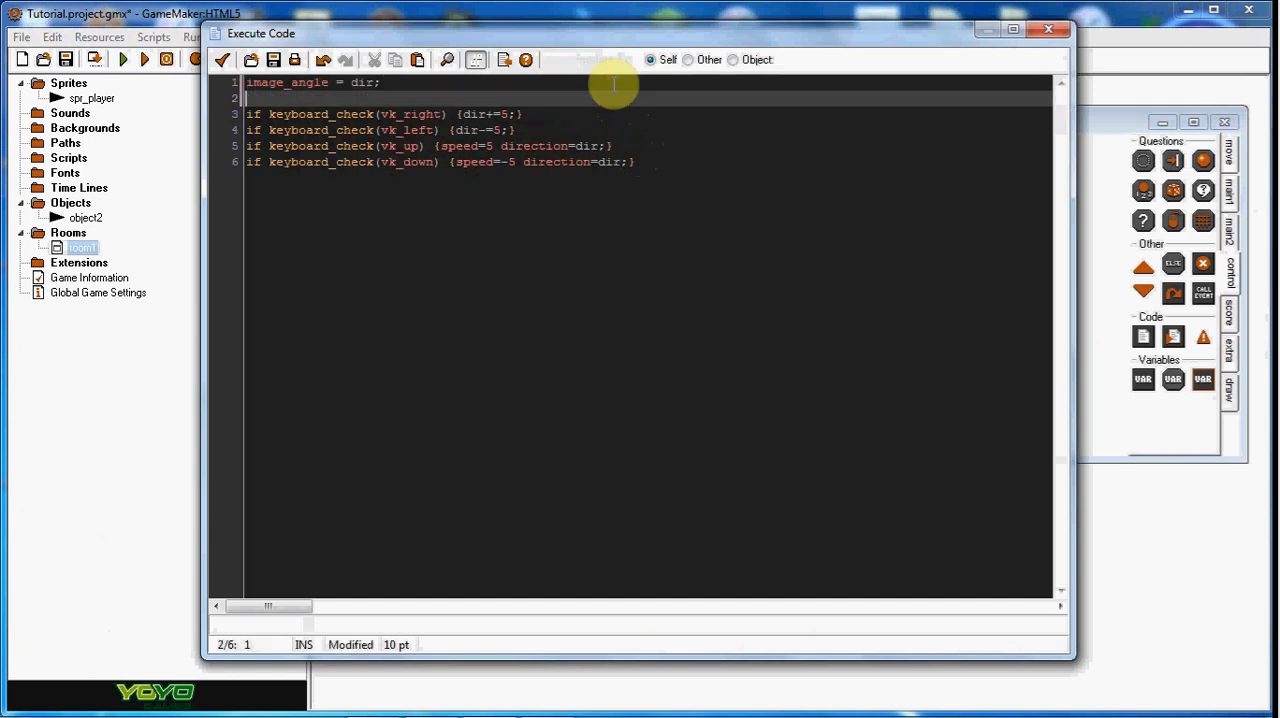
Step: Add friction = 0.1; to the Step code so the player slows down
{"action": "type", "text": "friction ="}
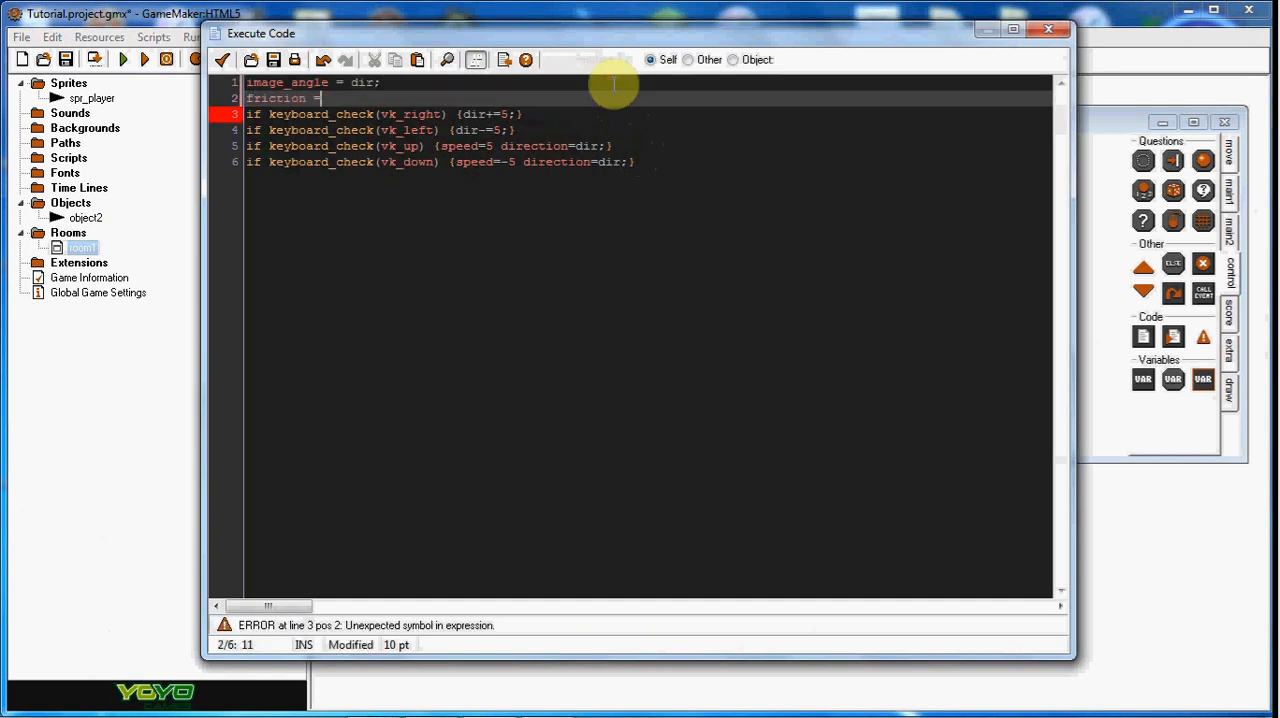
{"action": "type", "text": "0.1;"}
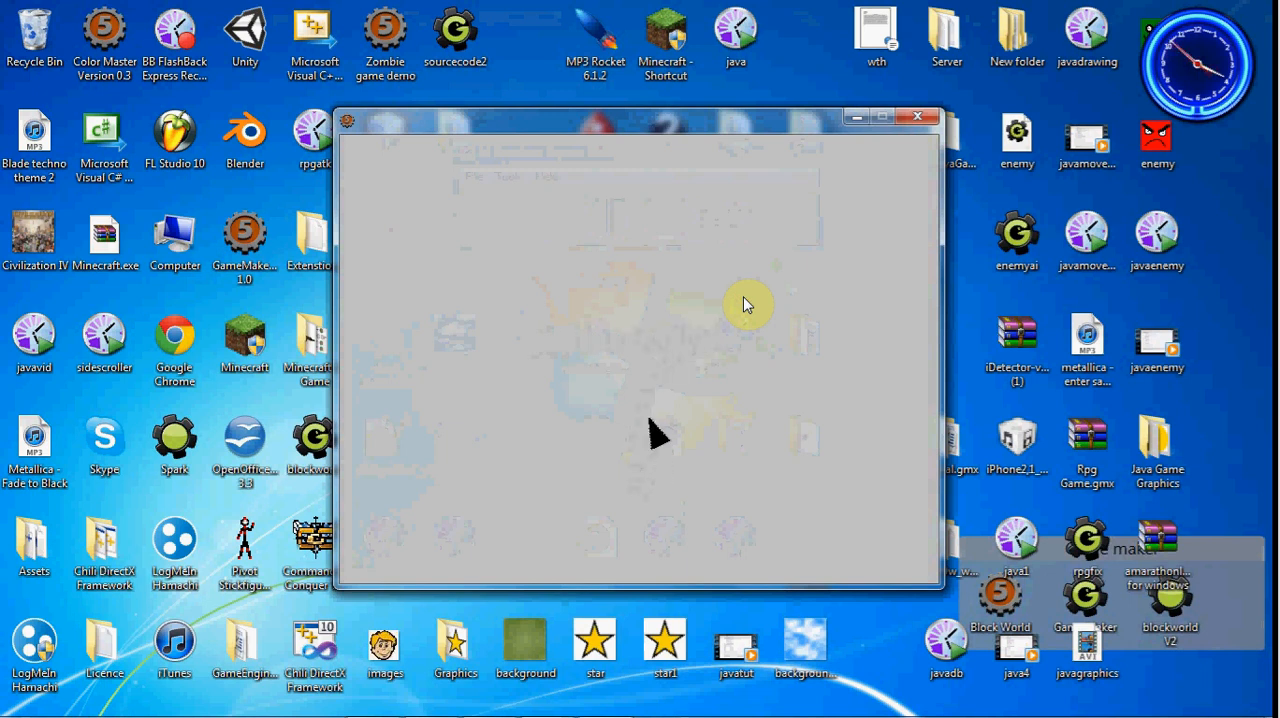
{"action": "mouse_move", "coordinate": [596, 336]}
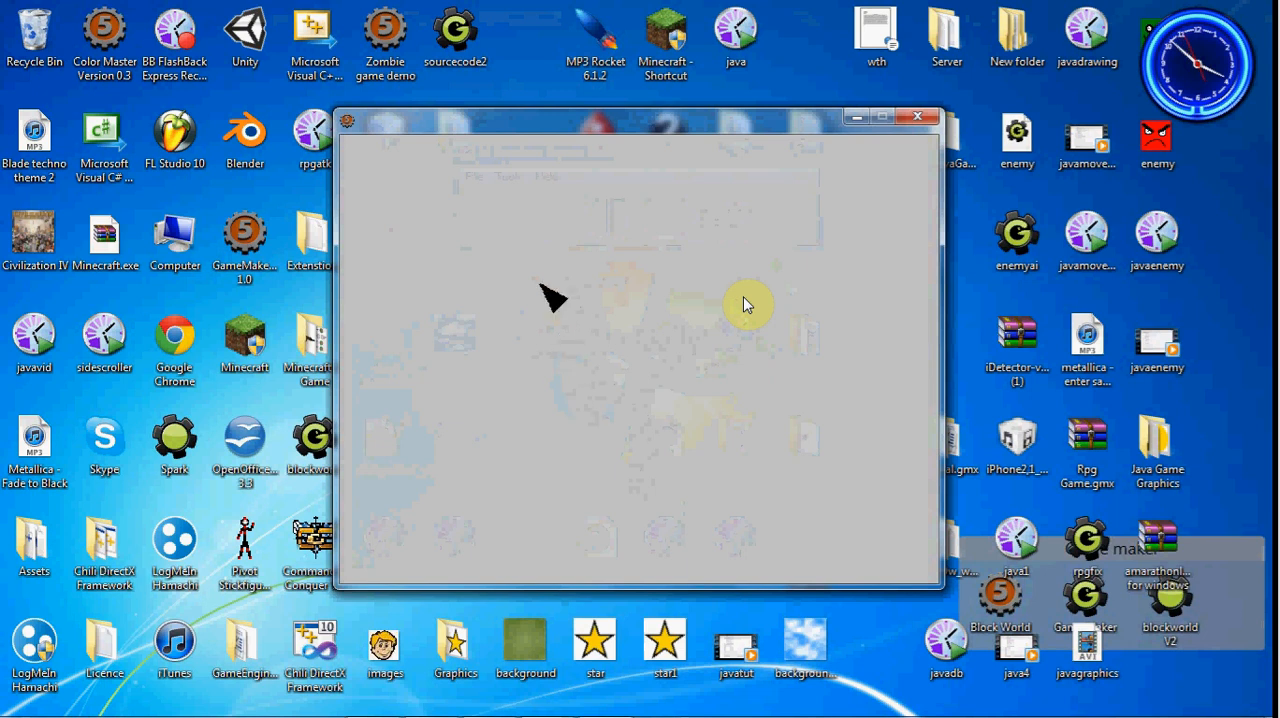
{"action": "mouse_move", "coordinate": [572, 292]}
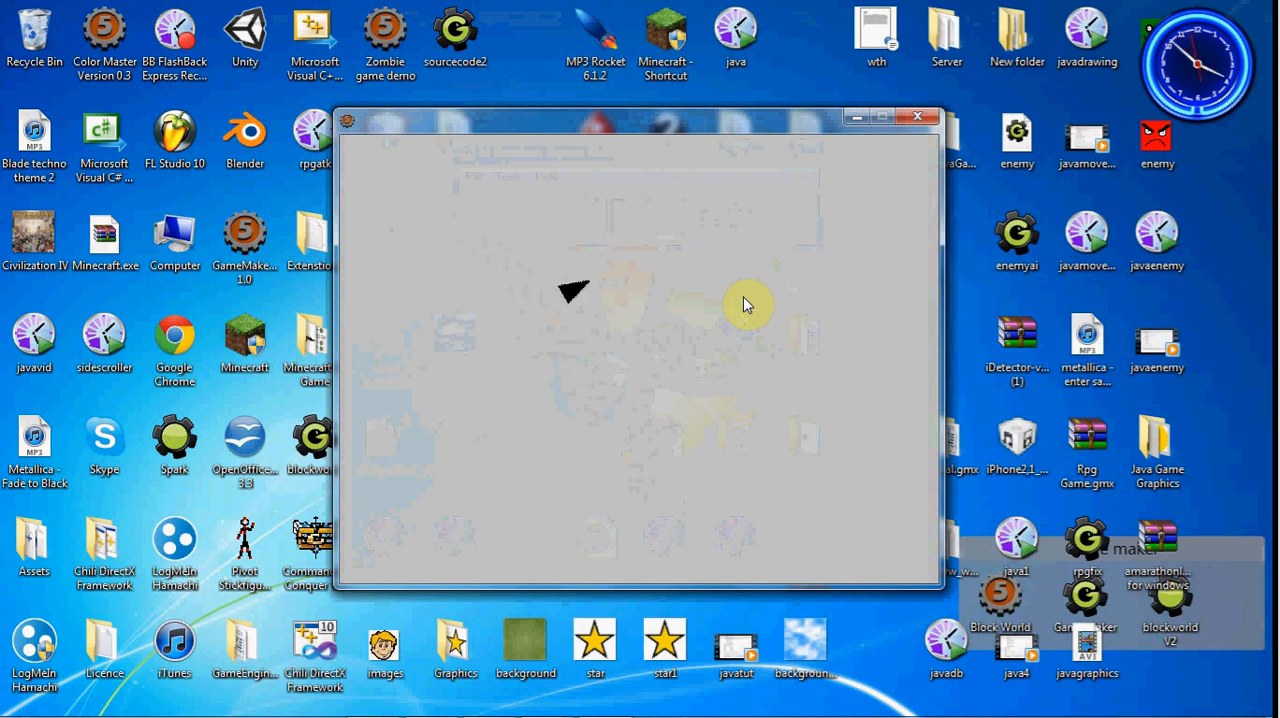